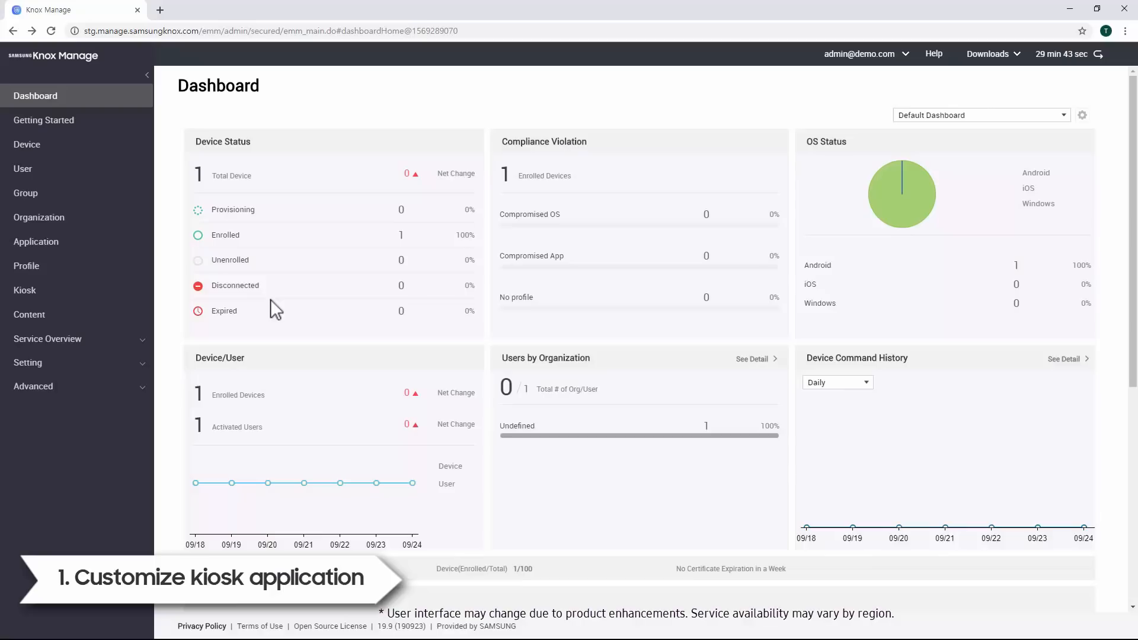
Step: Start adding a new kiosk app from the Kiosk apps list
left_click(24, 290)
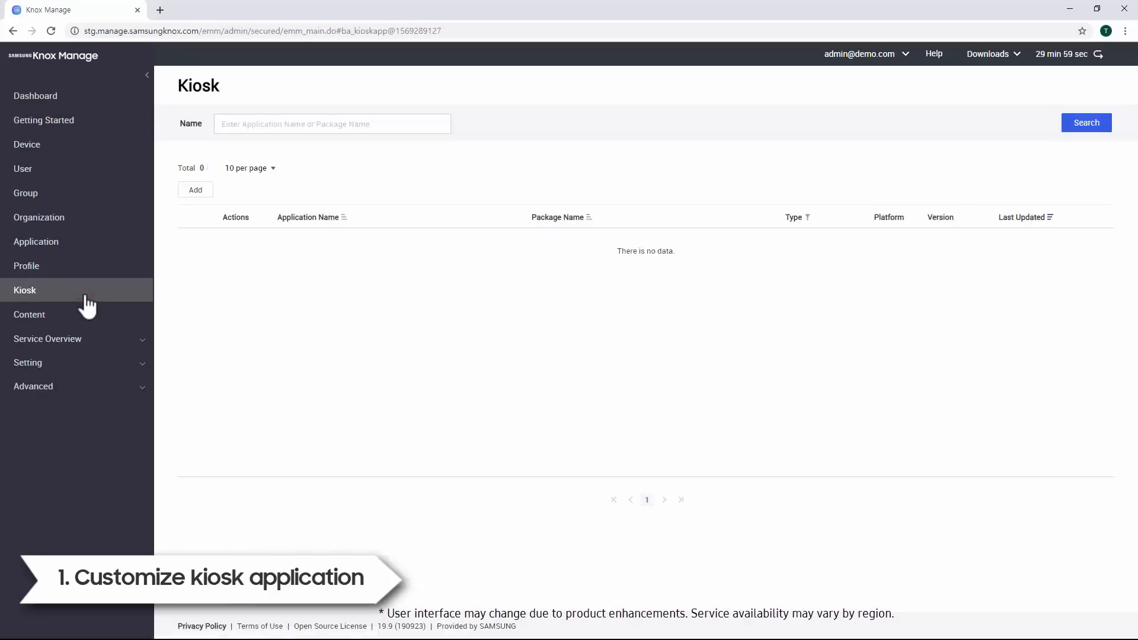
left_click(195, 189)
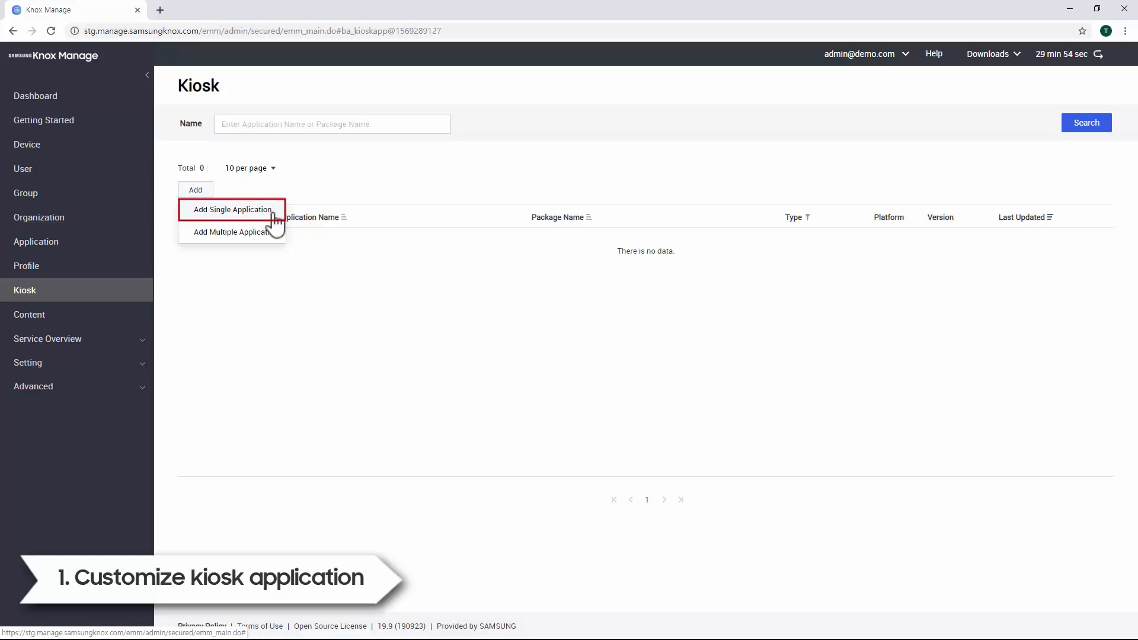
mouse_move(282, 246)
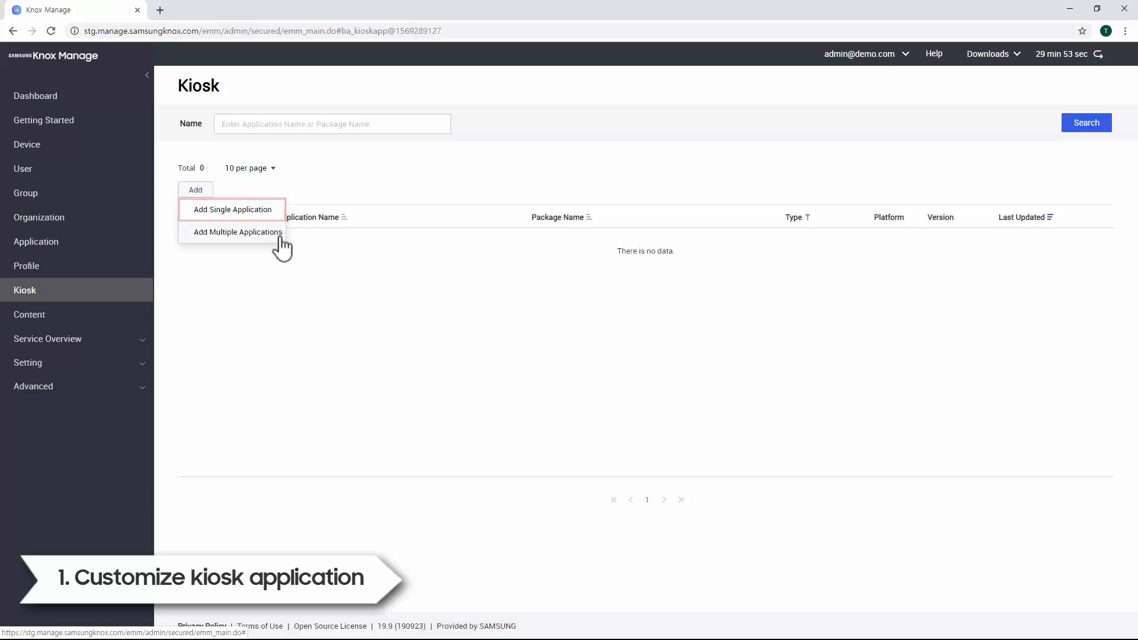
mouse_move(238, 232)
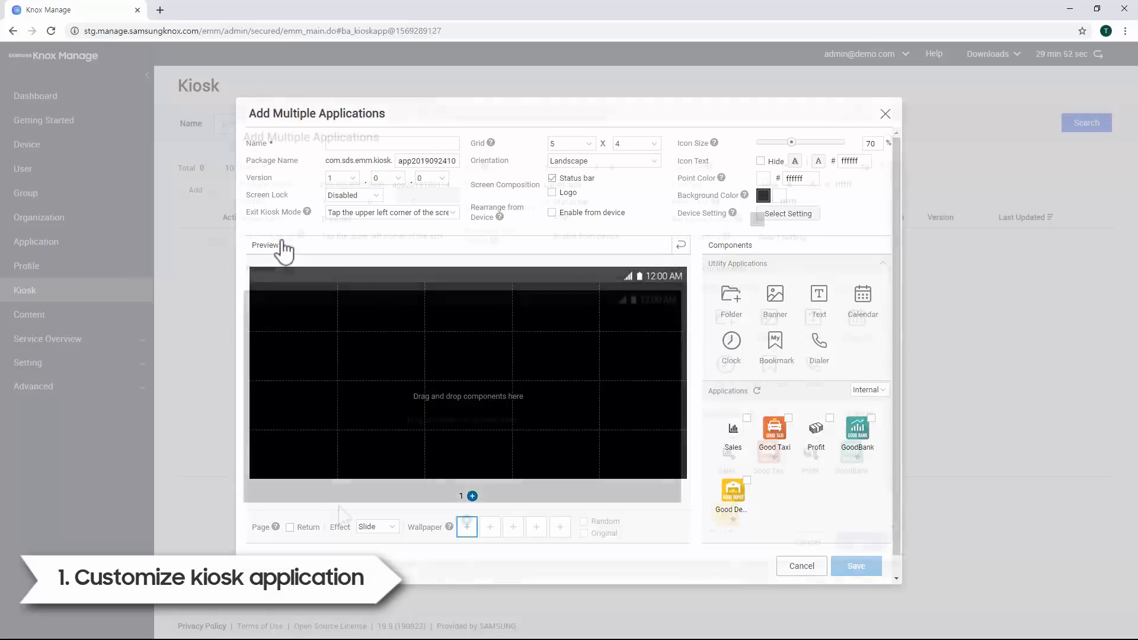
Step: Name the kiosk Multi_Kiosk, keeping the 5x4 grid, landscape orientation and version 1.0.0
left_click(386, 167)
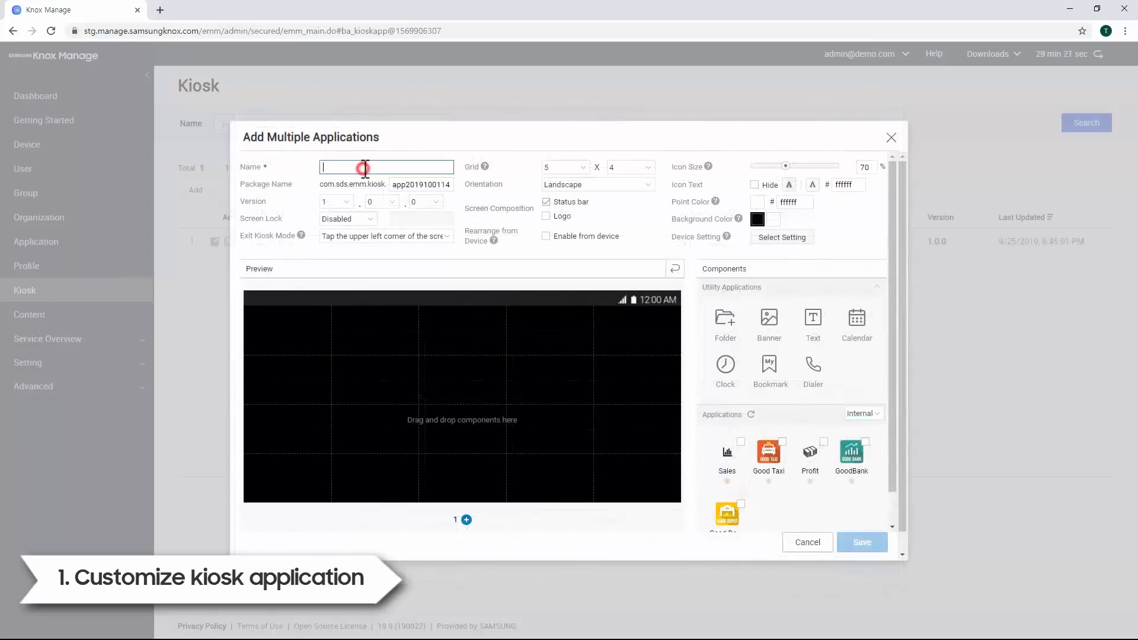
type("Muti")
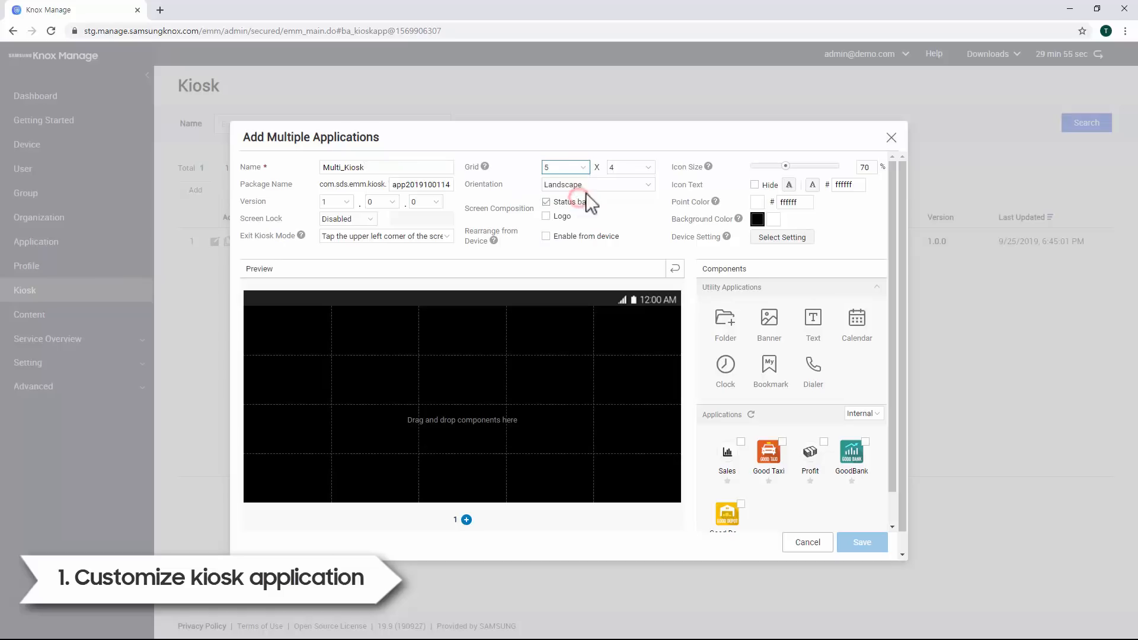
left_click(628, 167)
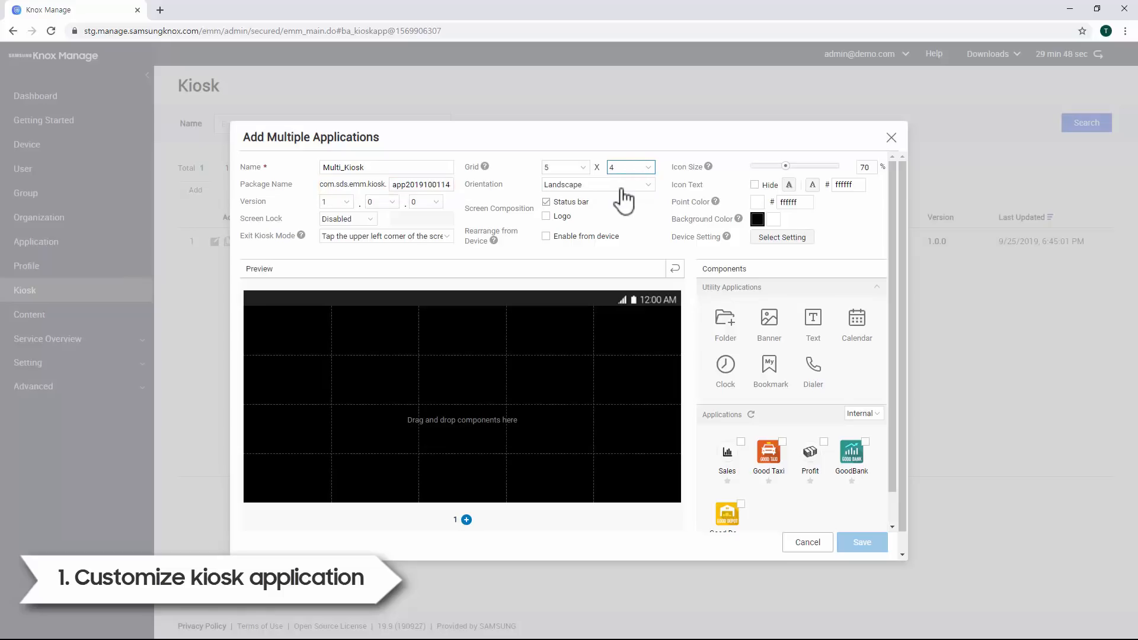
left_click(595, 184)
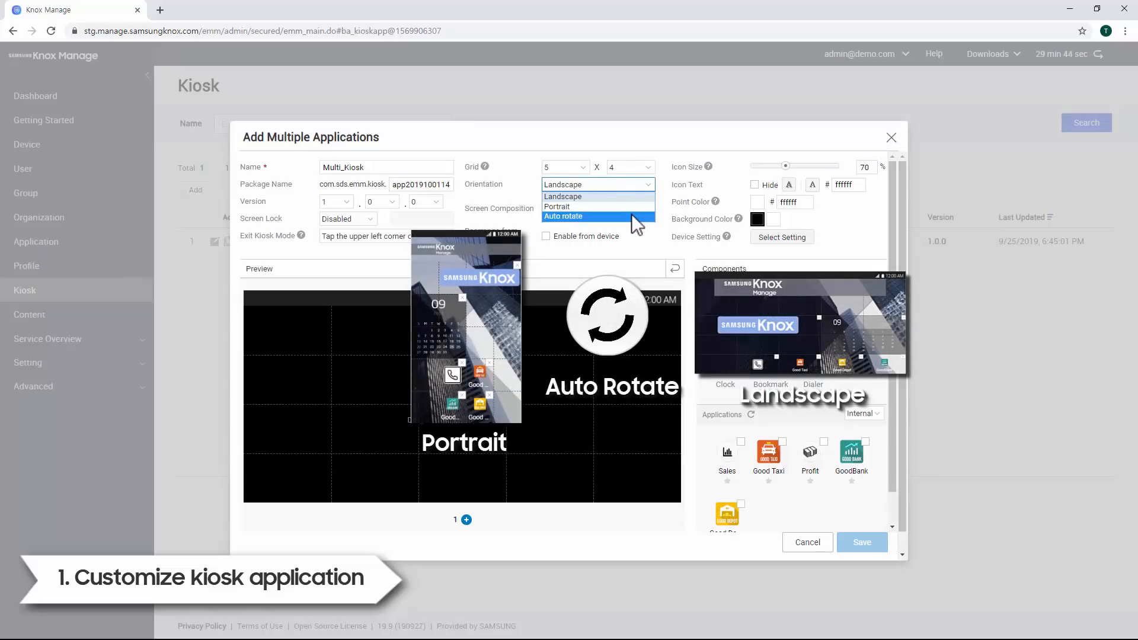
mouse_move(573, 207)
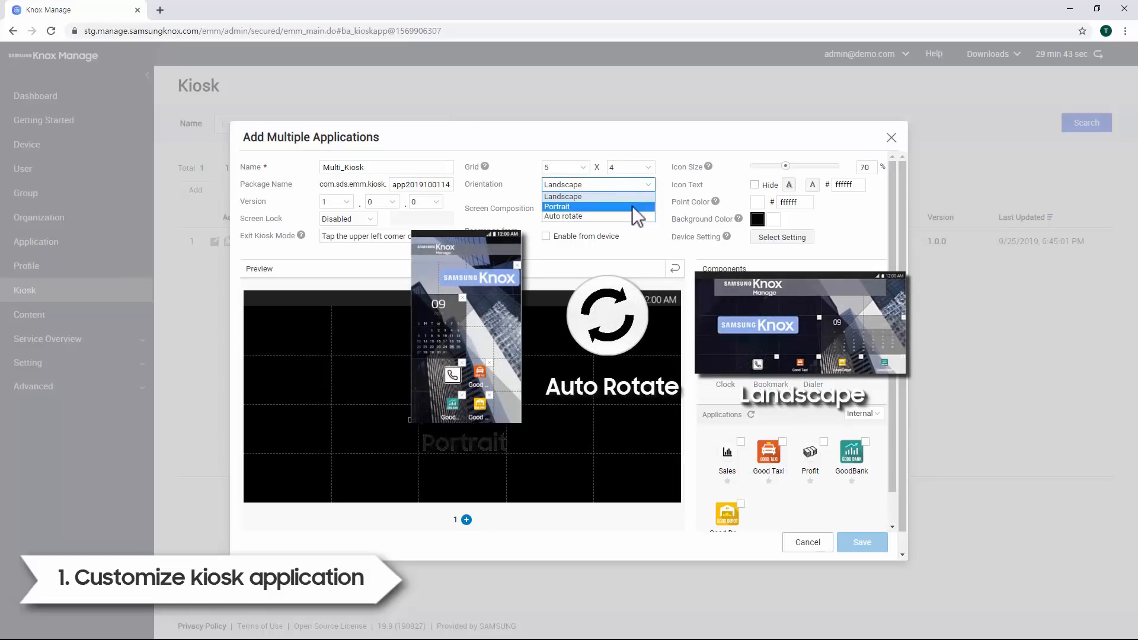
left_click(562, 197)
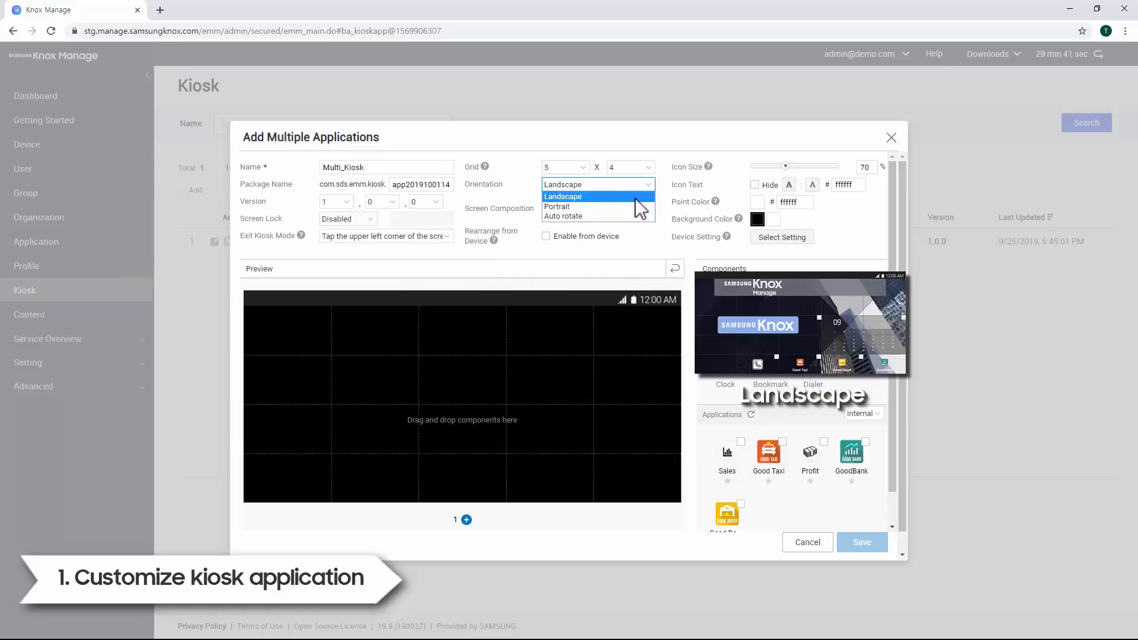
left_click(563, 196)
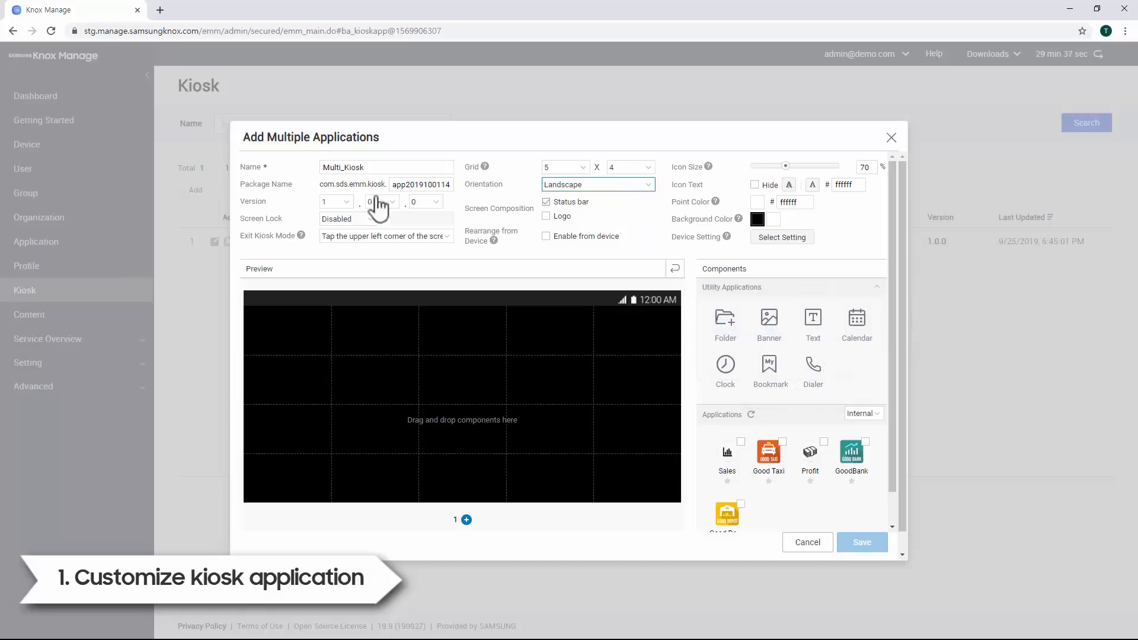
left_click(336, 202)
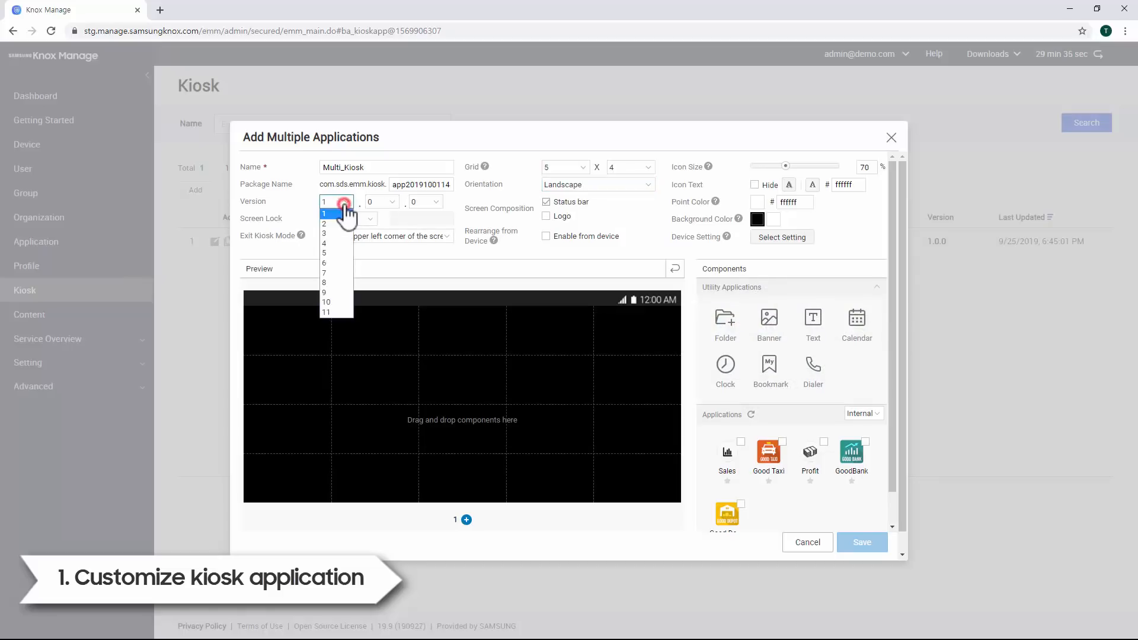
left_click(324, 213)
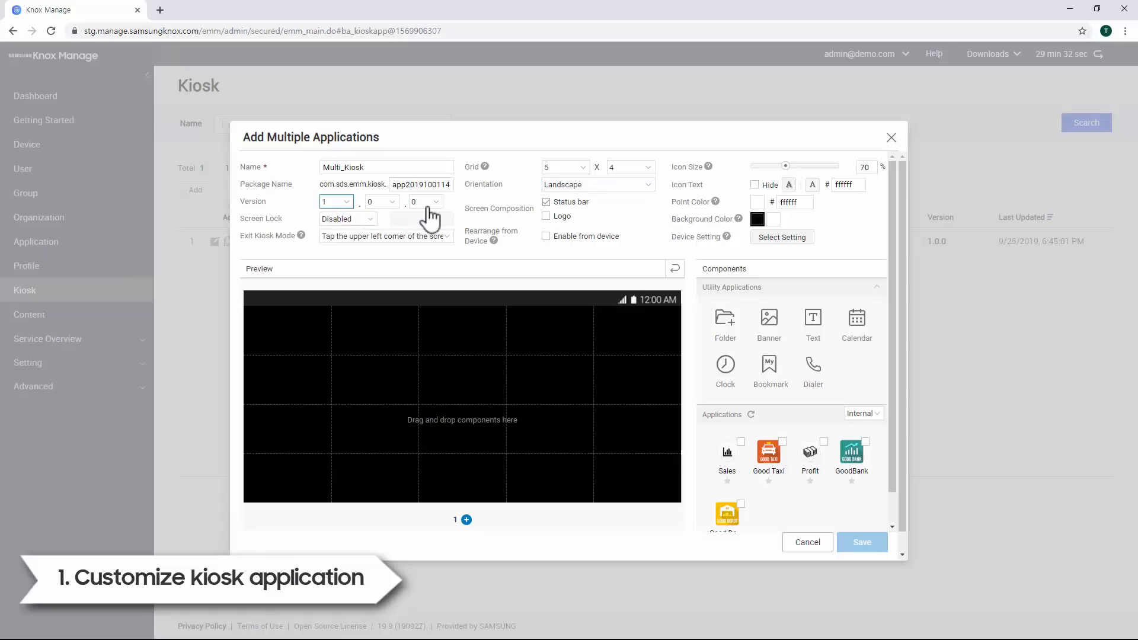
Step: Keep the status bar shown and enable a logo area on the kiosk screen
left_click(546, 201)
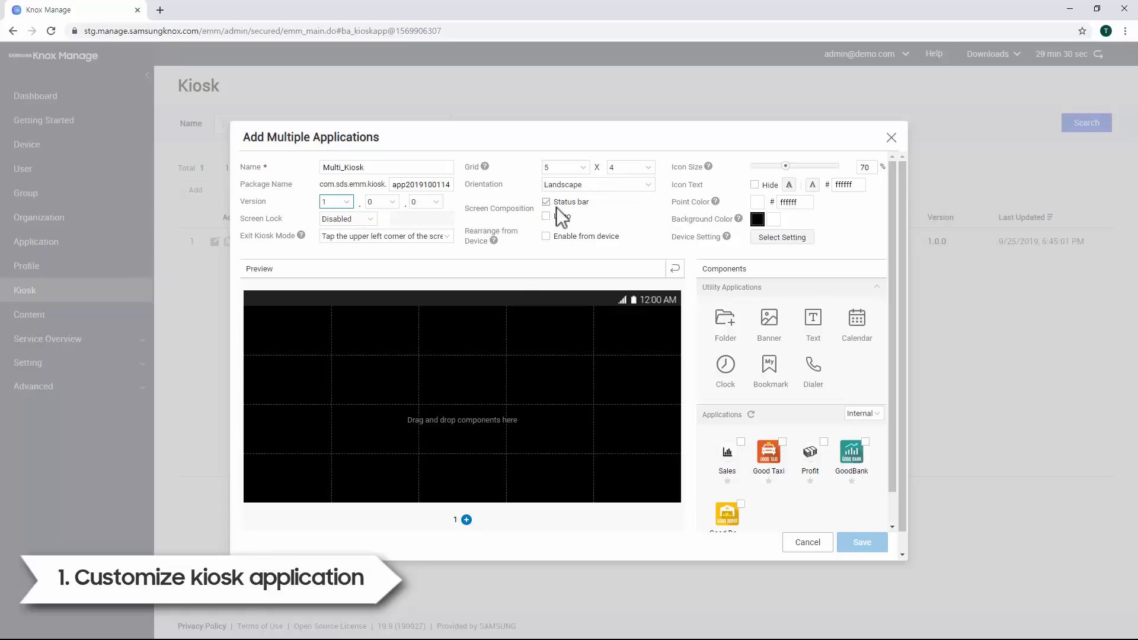
left_click(546, 202)
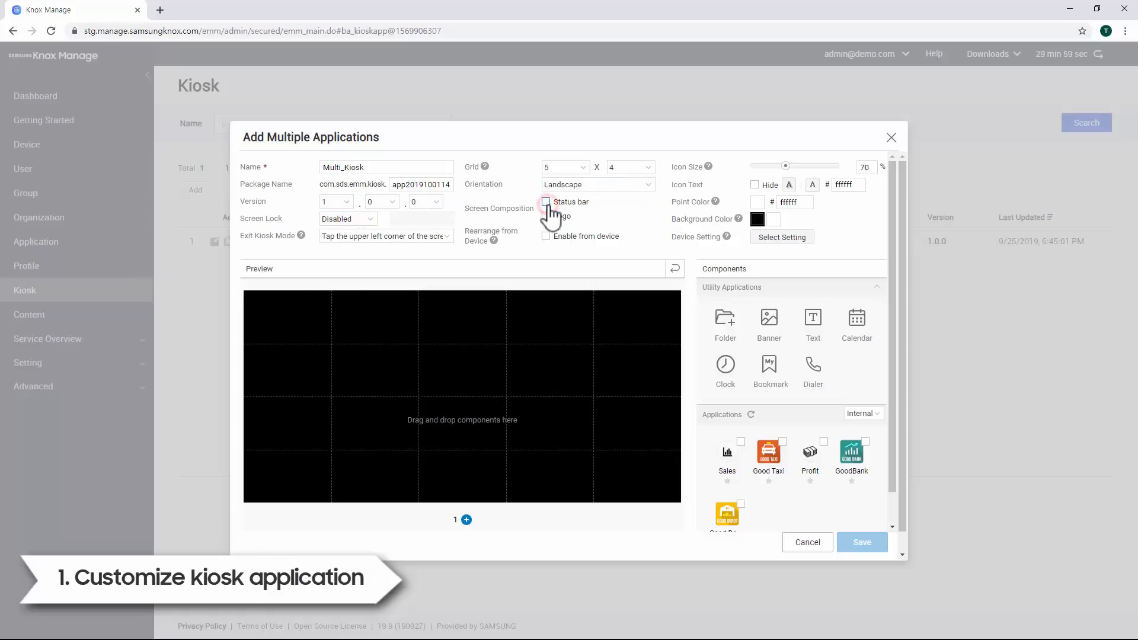
left_click(546, 201)
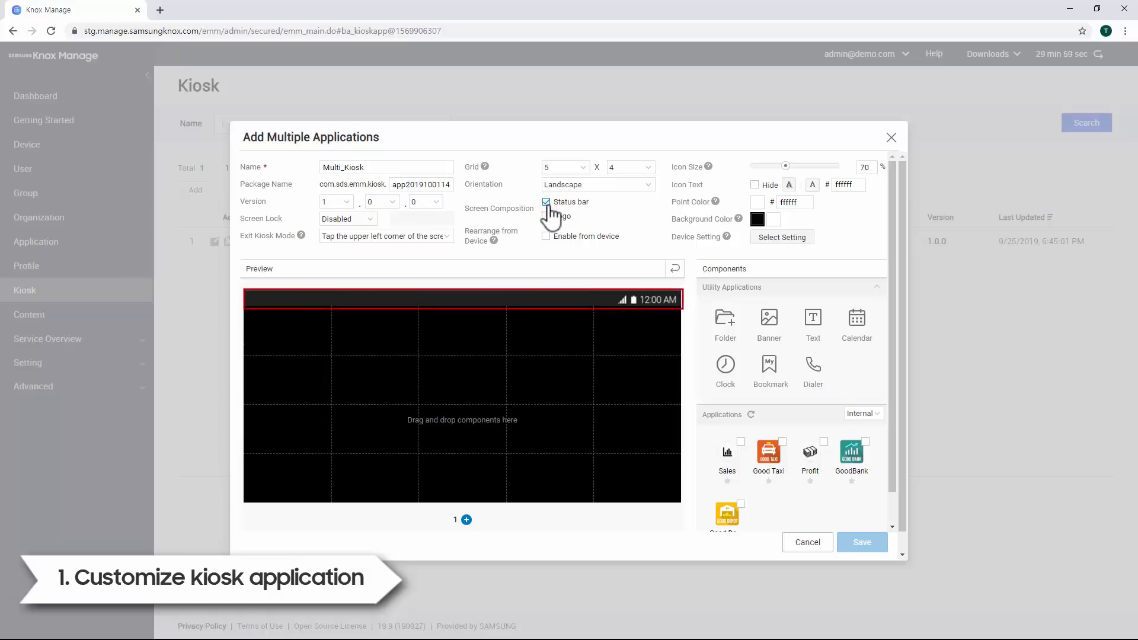
left_click(545, 216)
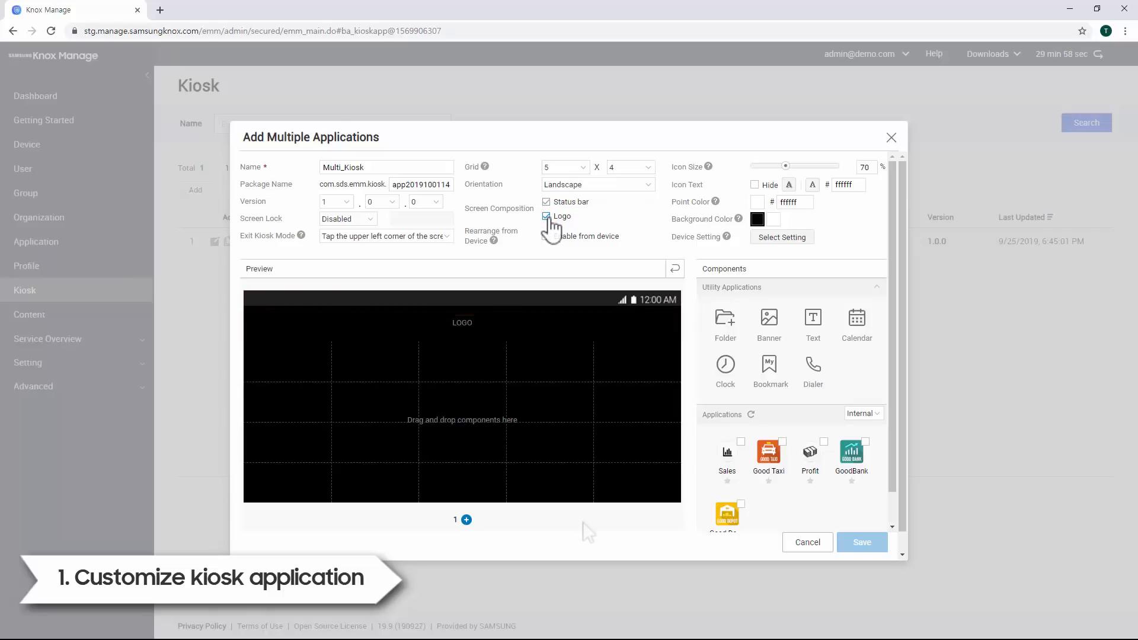
left_click(546, 236)
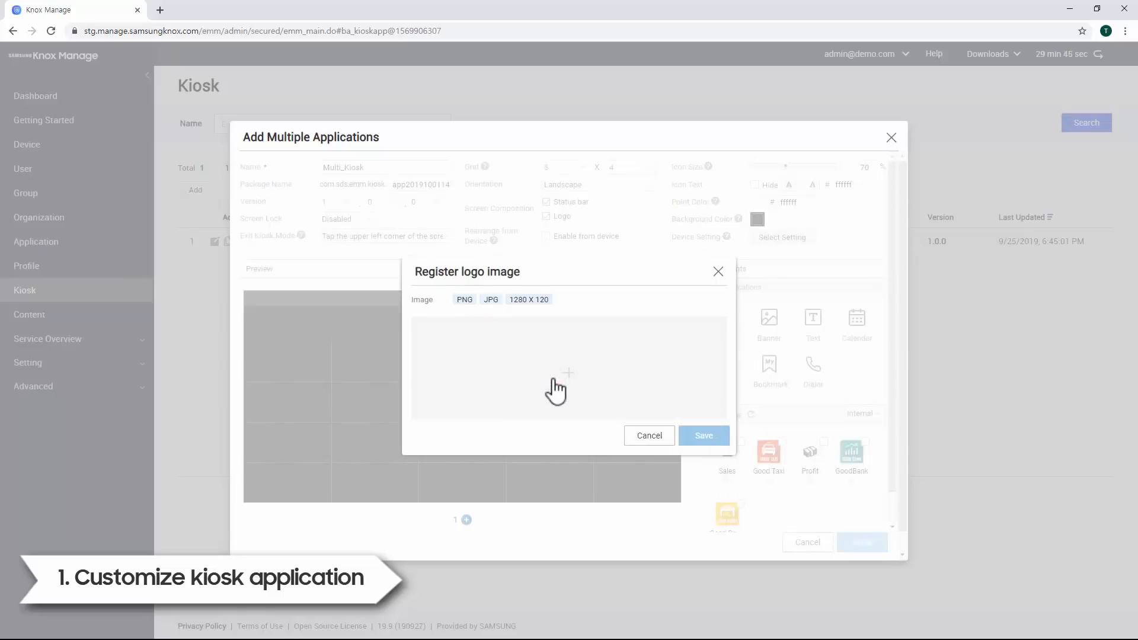
Step: Upload the new Knox Manage logo PNG and save it as the kiosk header logo
left_click(555, 374)
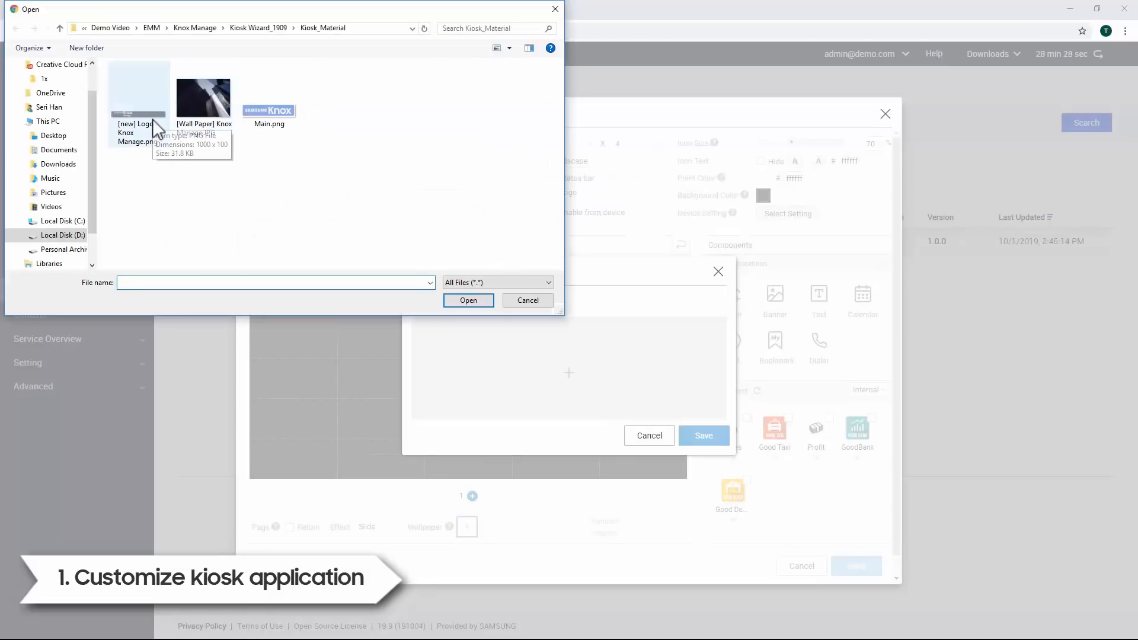
left_click(527, 301)
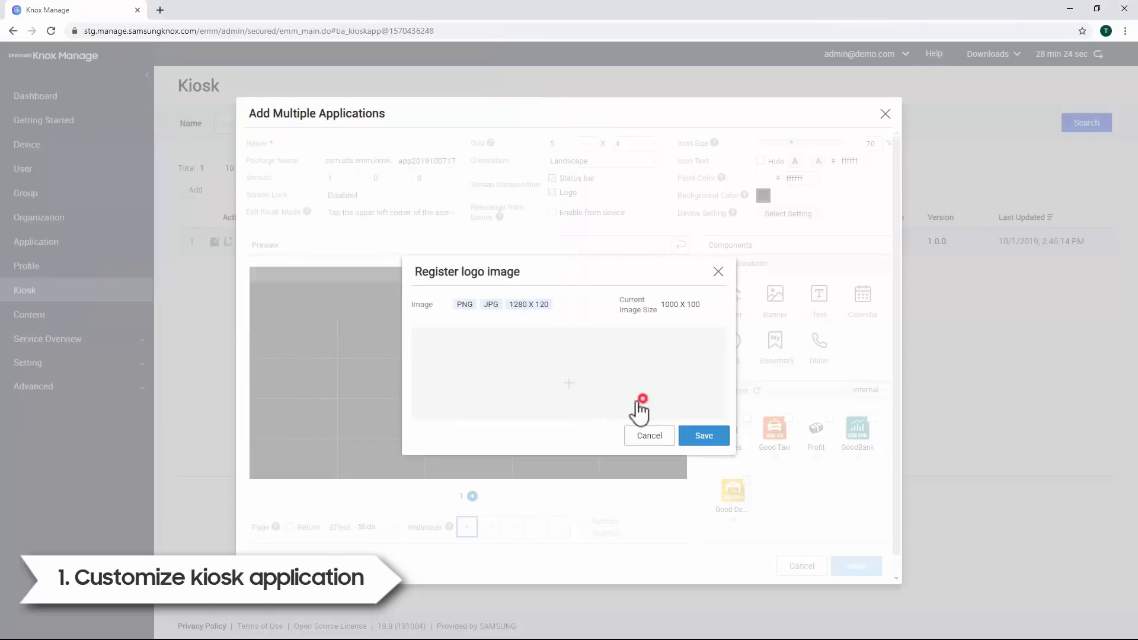
left_click(702, 436)
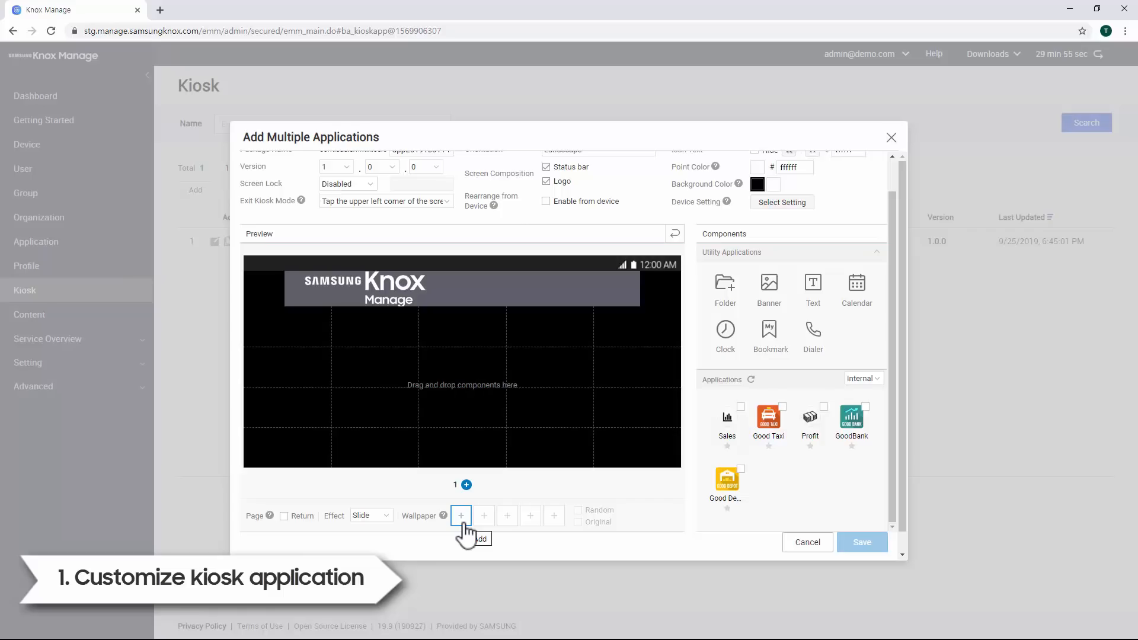
Step: Upload the skyscraper photo, position it in the landscape frame and save it as wallpaper
left_click(460, 515)
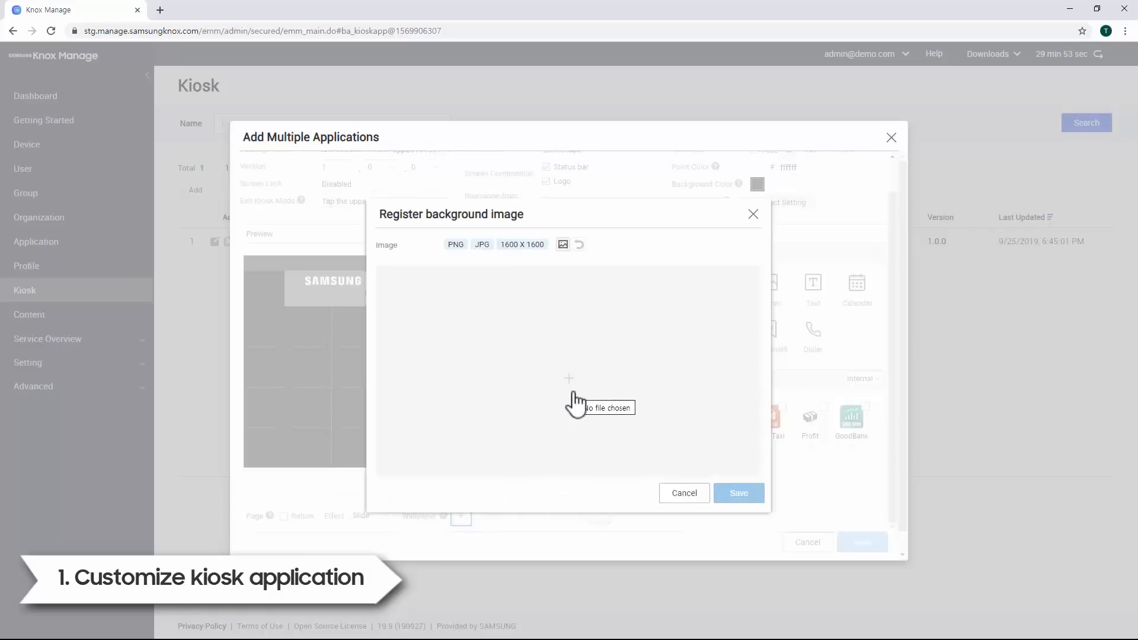
mouse_move(576, 403)
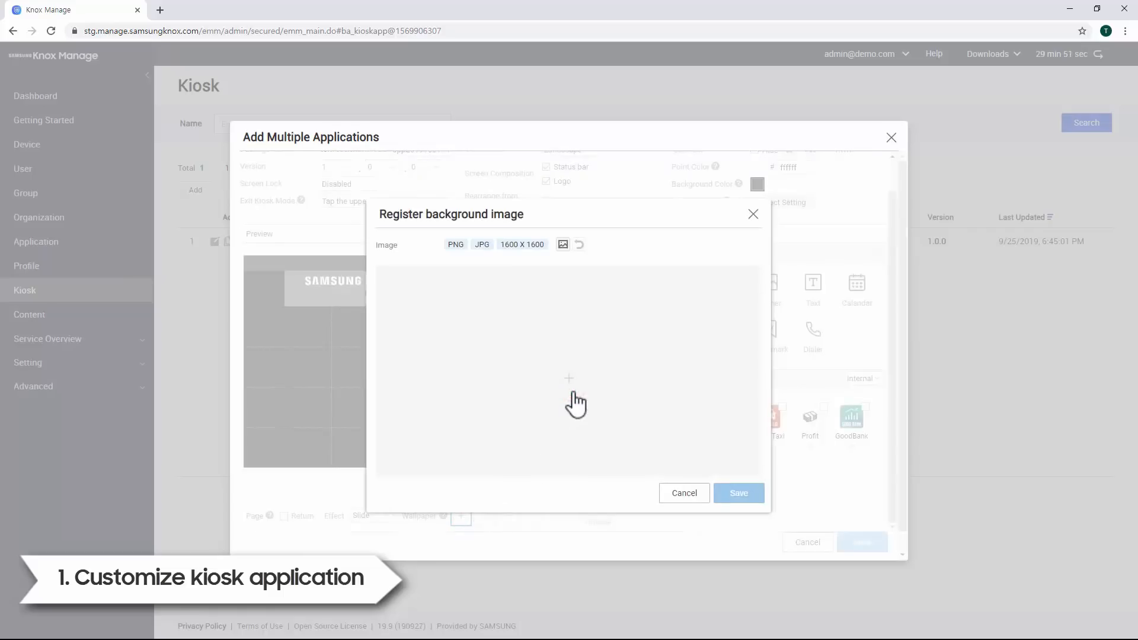
left_click(562, 244)
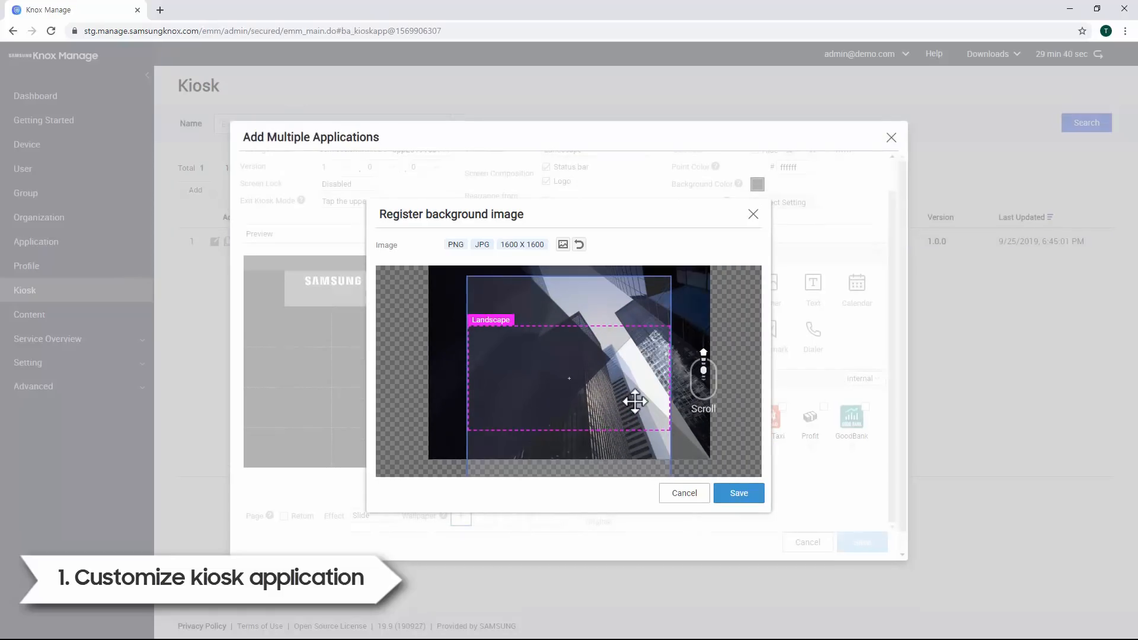
left_click_drag(635, 402, 640, 395)
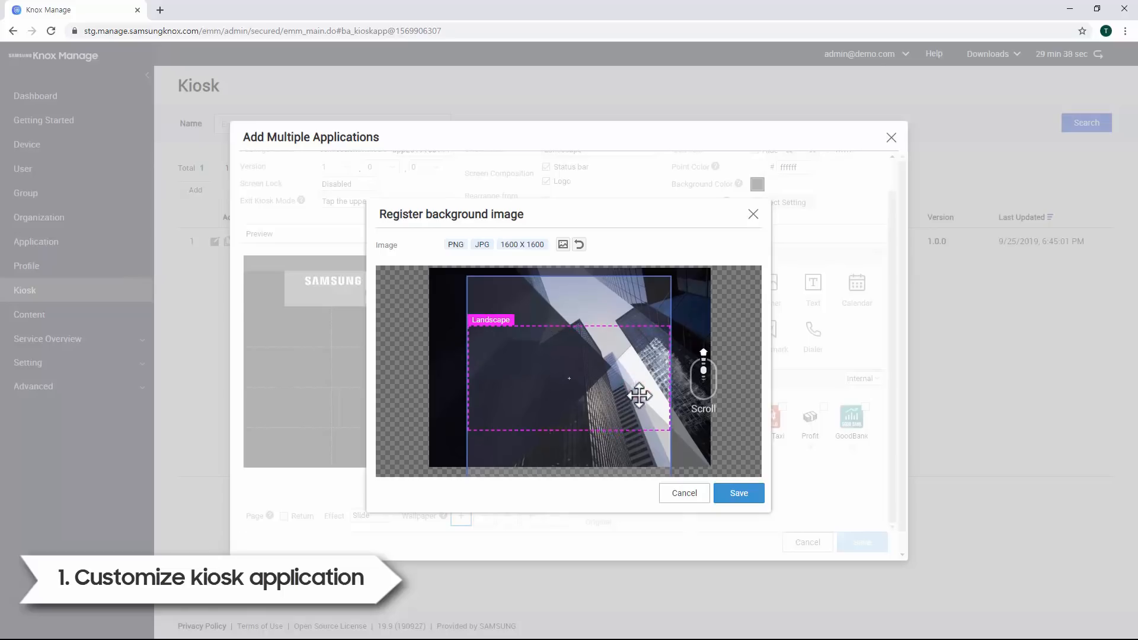
left_click(738, 493)
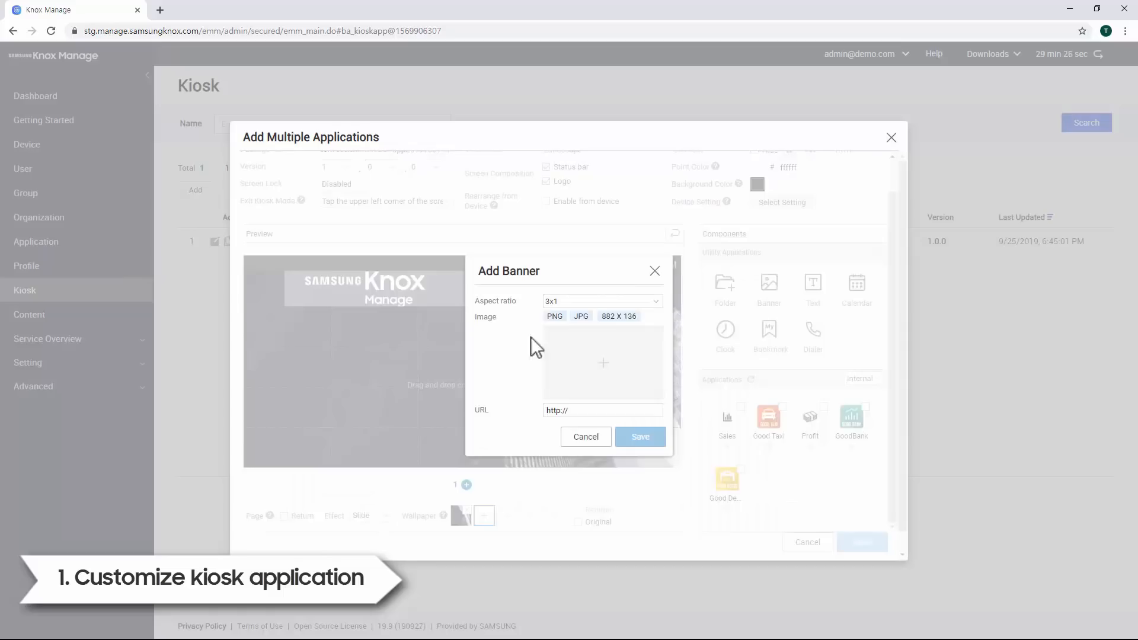
Step: Save a 3x1 Samsung Knox banner image linking to the Samsung Knox website
left_click(601, 301)
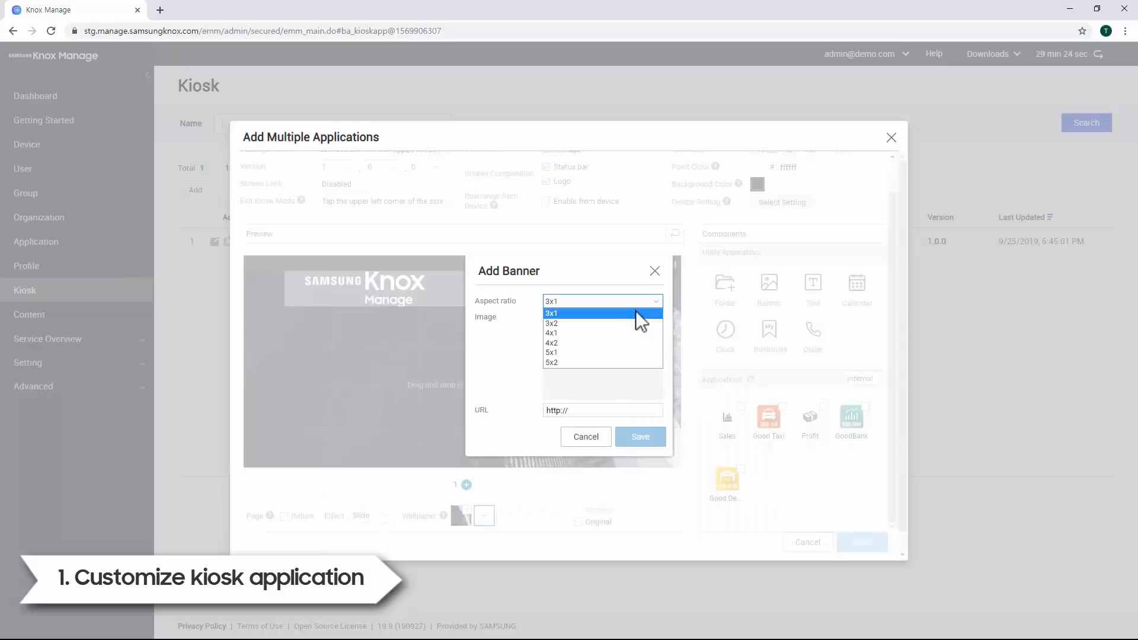
left_click(554, 313)
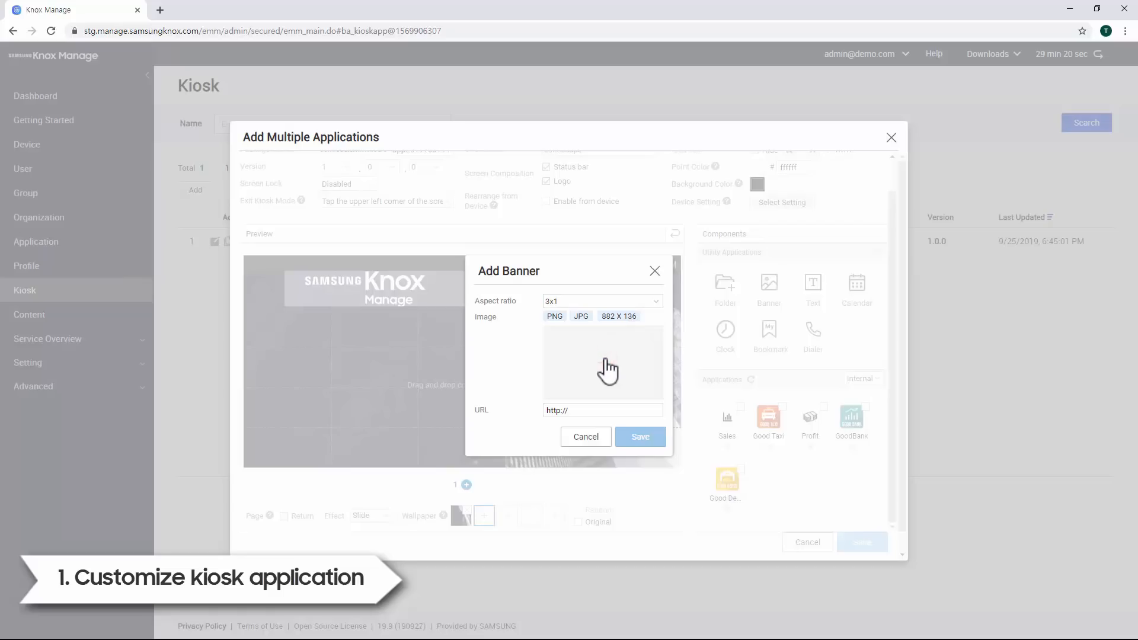
left_click(602, 363)
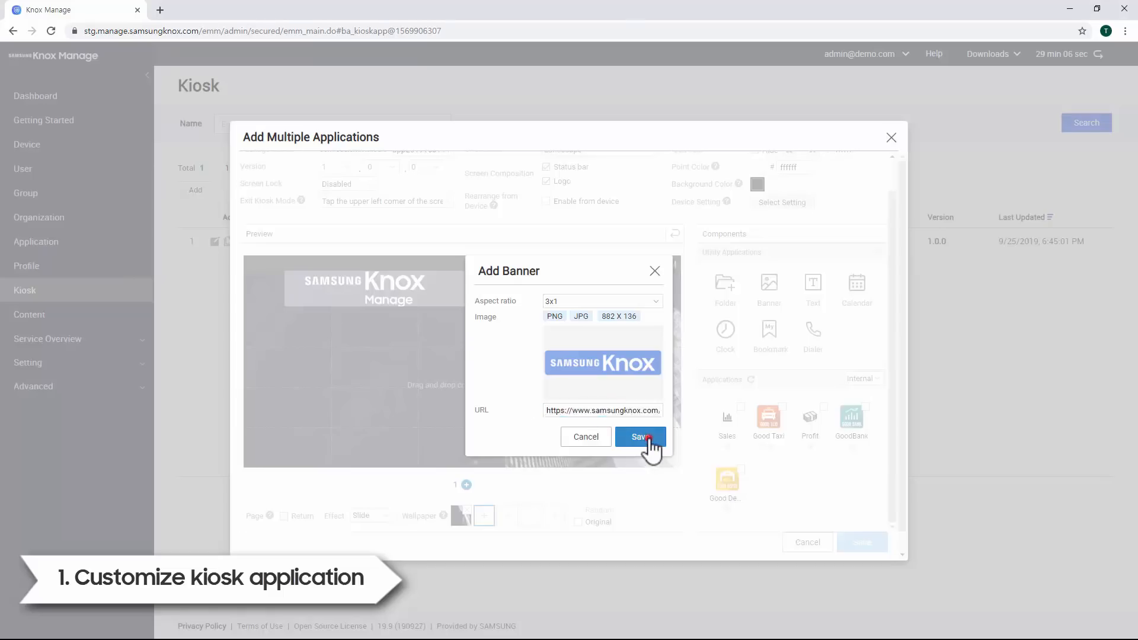
left_click(640, 437)
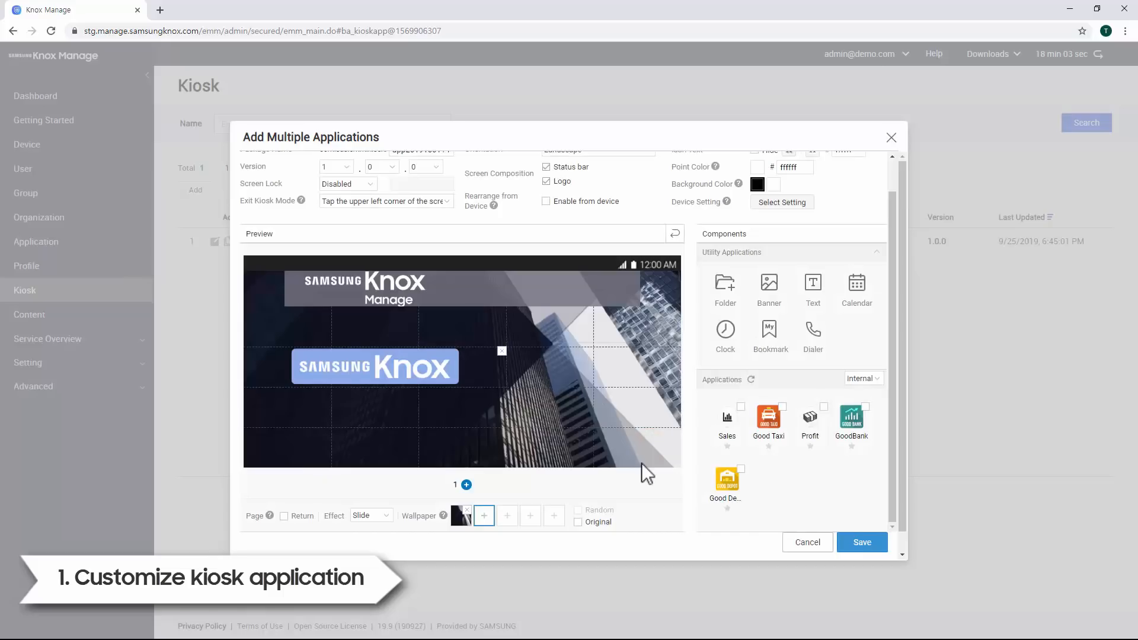
mouse_move(837, 341)
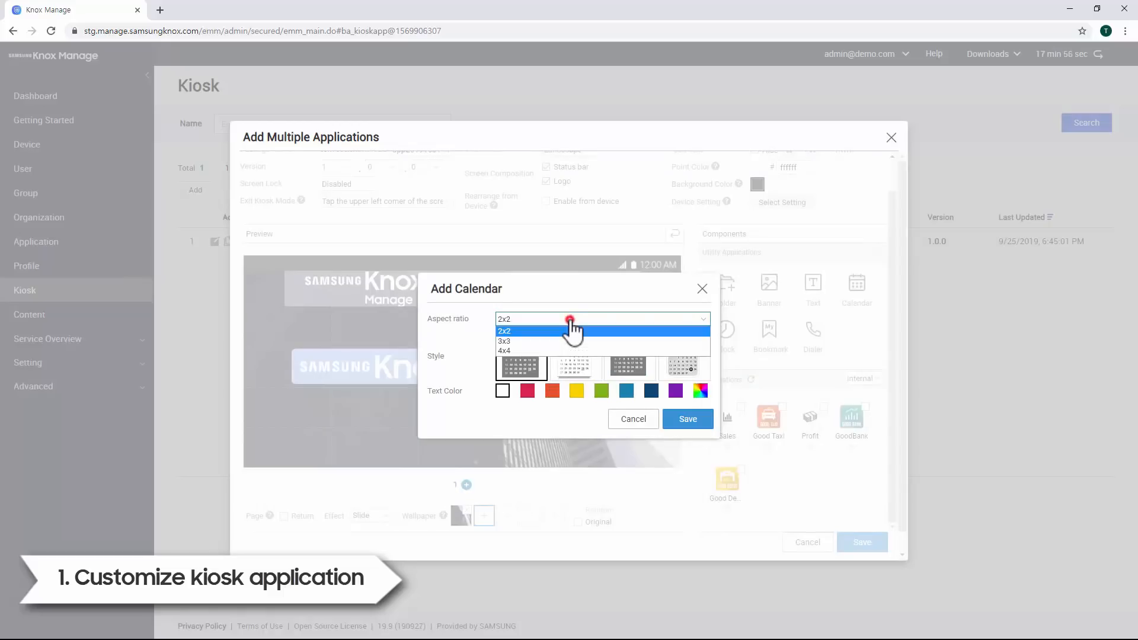
Step: Save a 2x2 calendar widget with a chosen style to the home screen
left_click(504, 331)
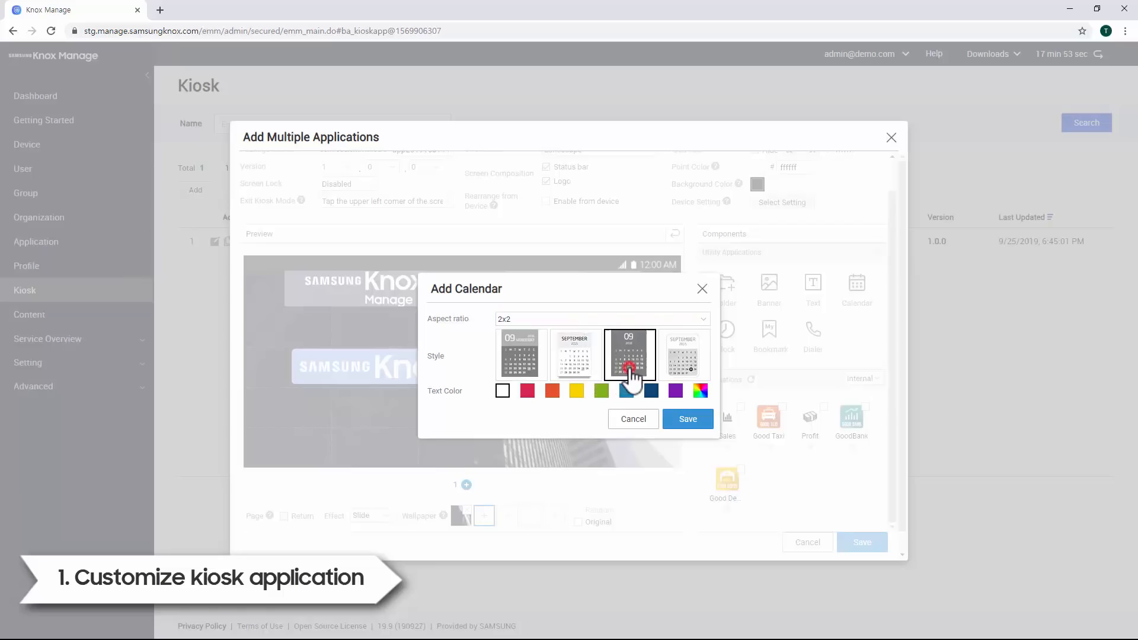
left_click(521, 355)
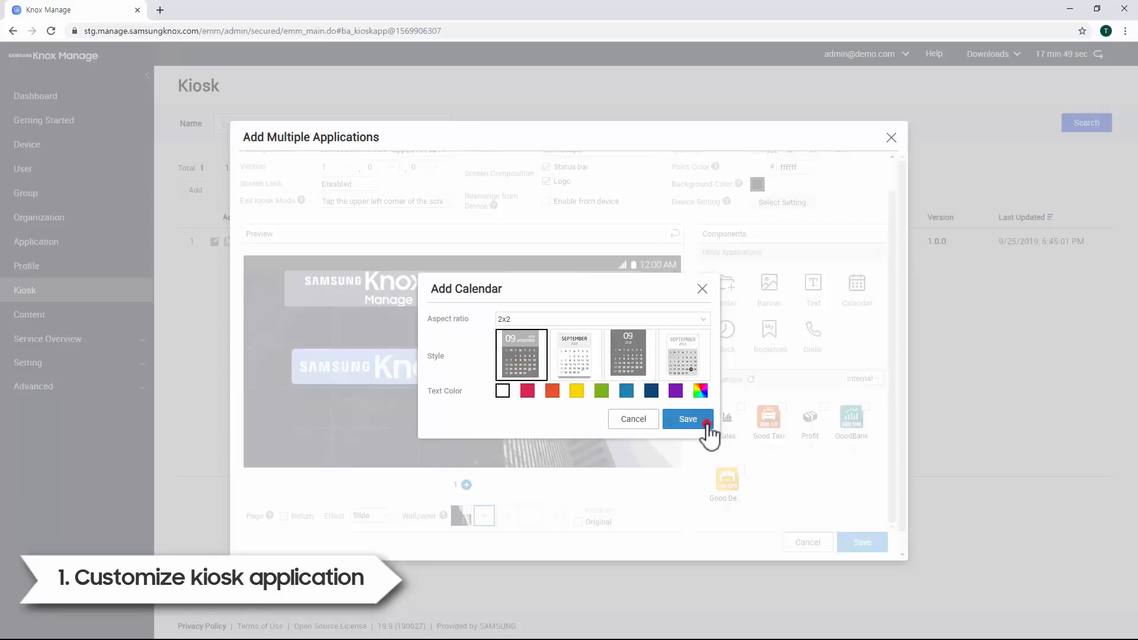
left_click(686, 419)
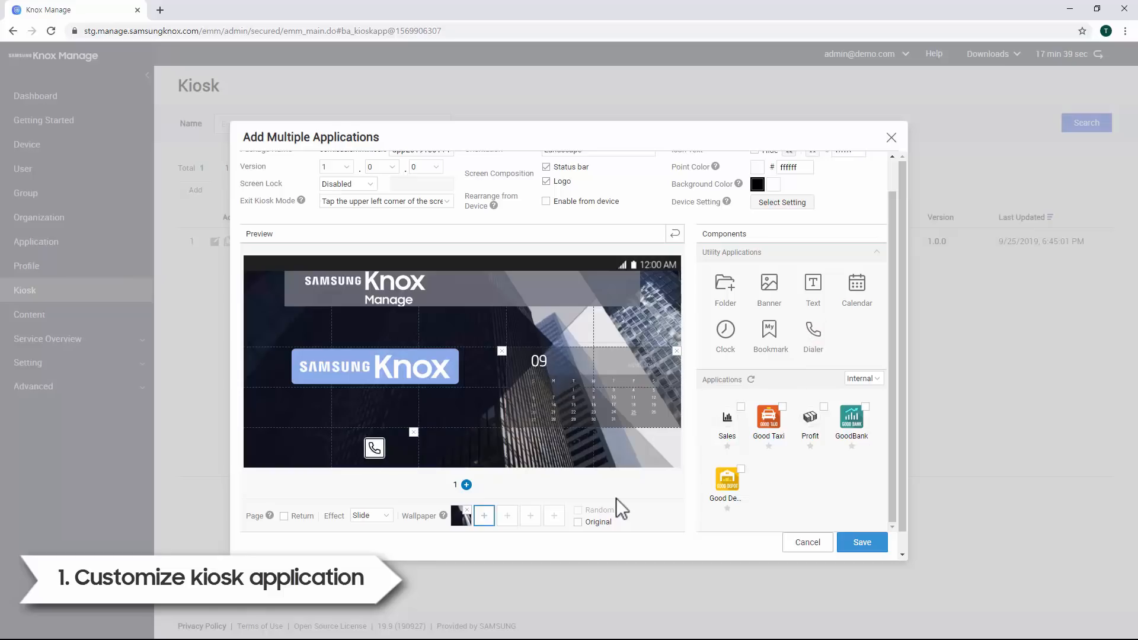
mouse_move(769, 421)
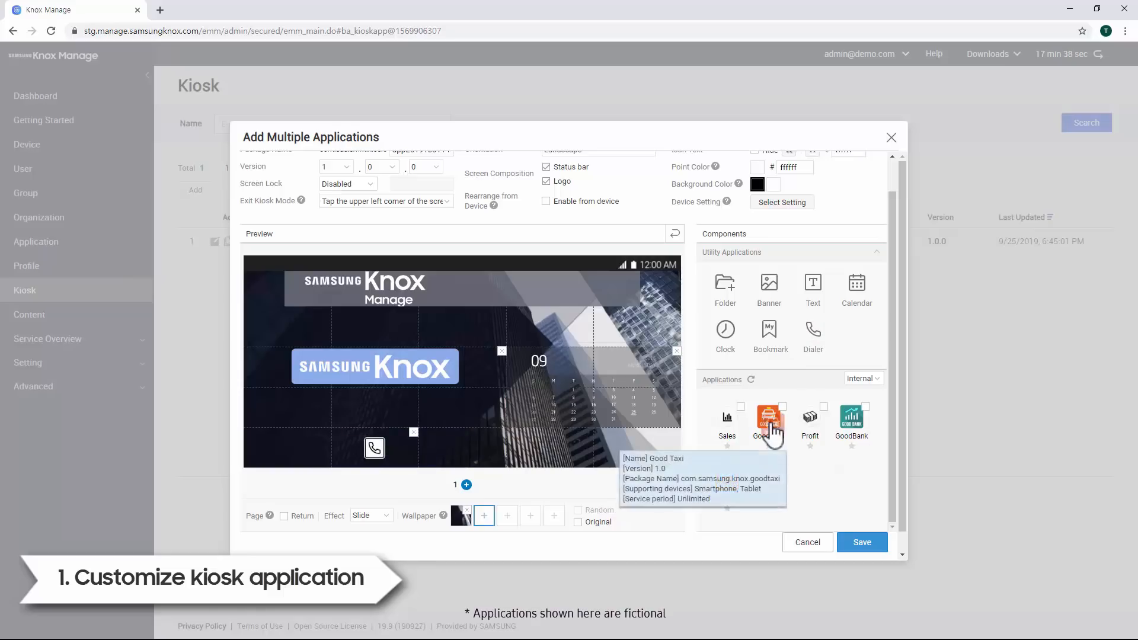
Step: Add the Good Taxi, GoodBank and Good Depot apps to the home screen
left_click(783, 407)
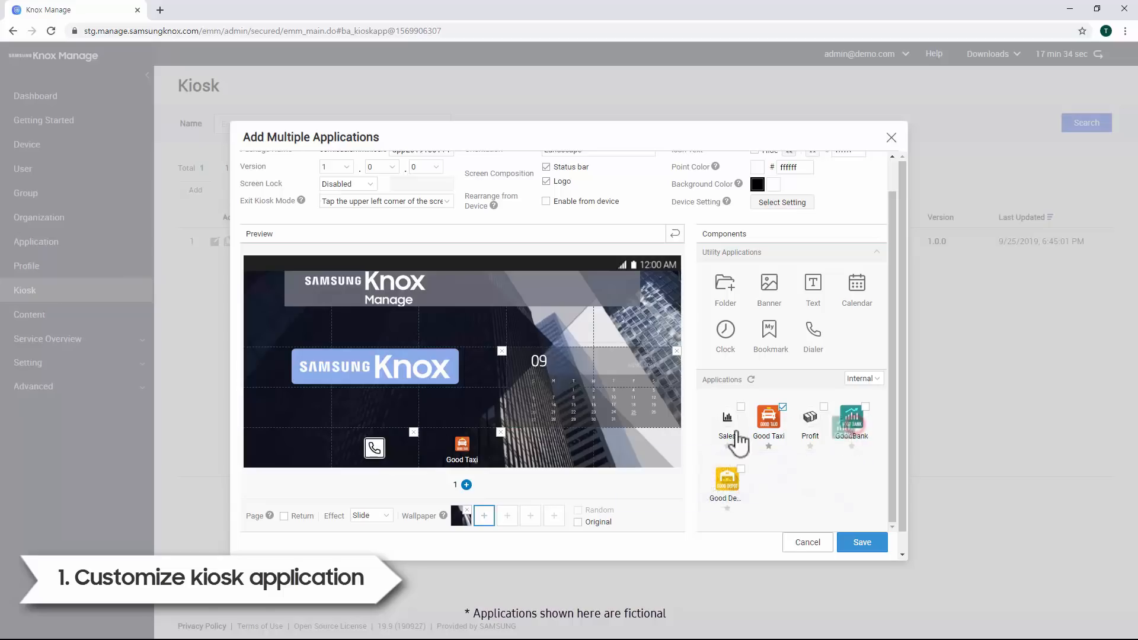
left_click(866, 406)
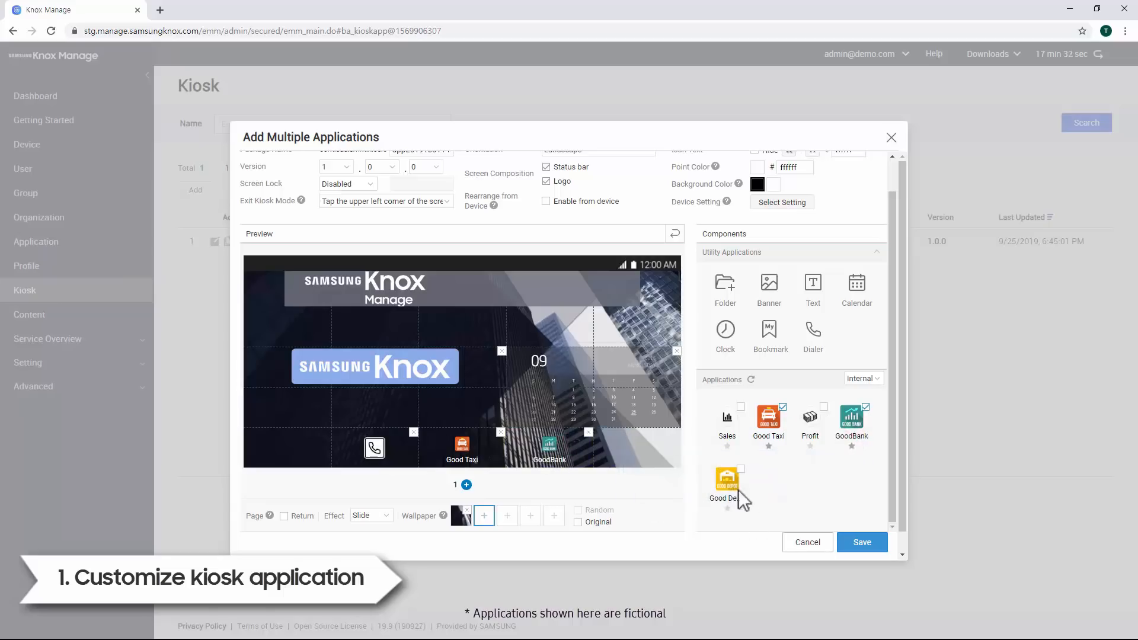
left_click(741, 469)
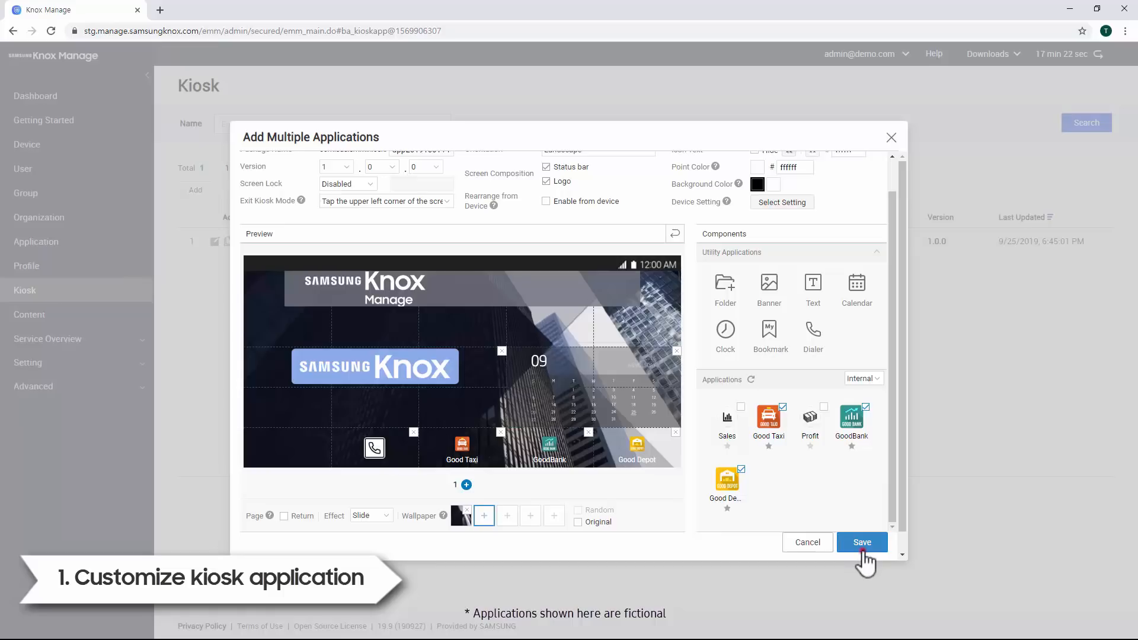
Step: Save and build Multi_Kiosk, then continue to the Profile list
left_click(862, 542)
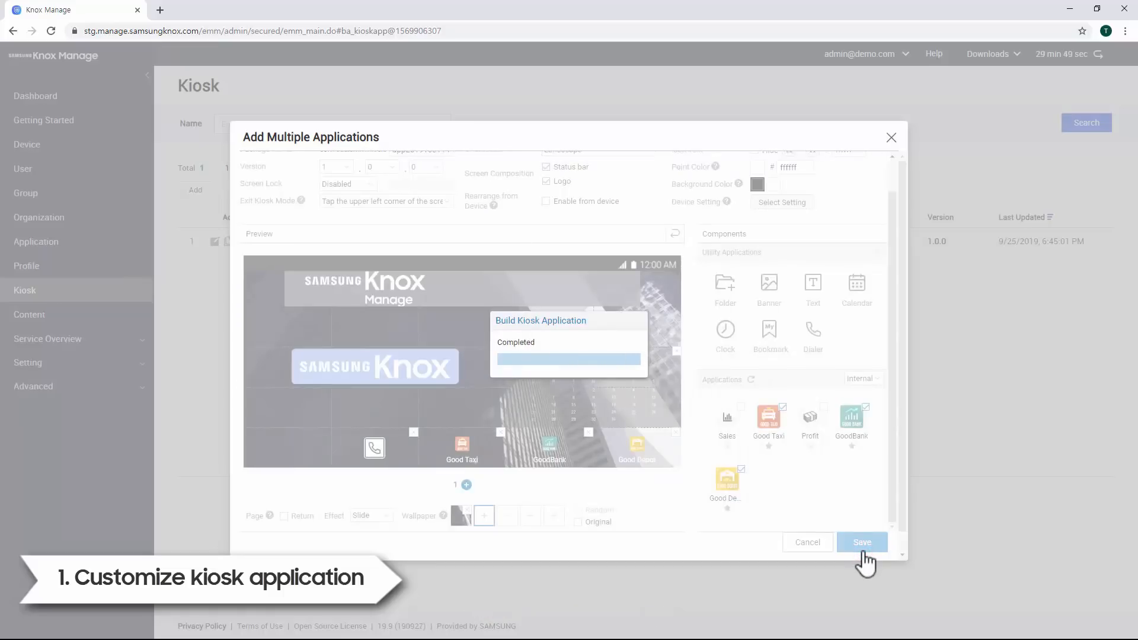
left_click(861, 543)
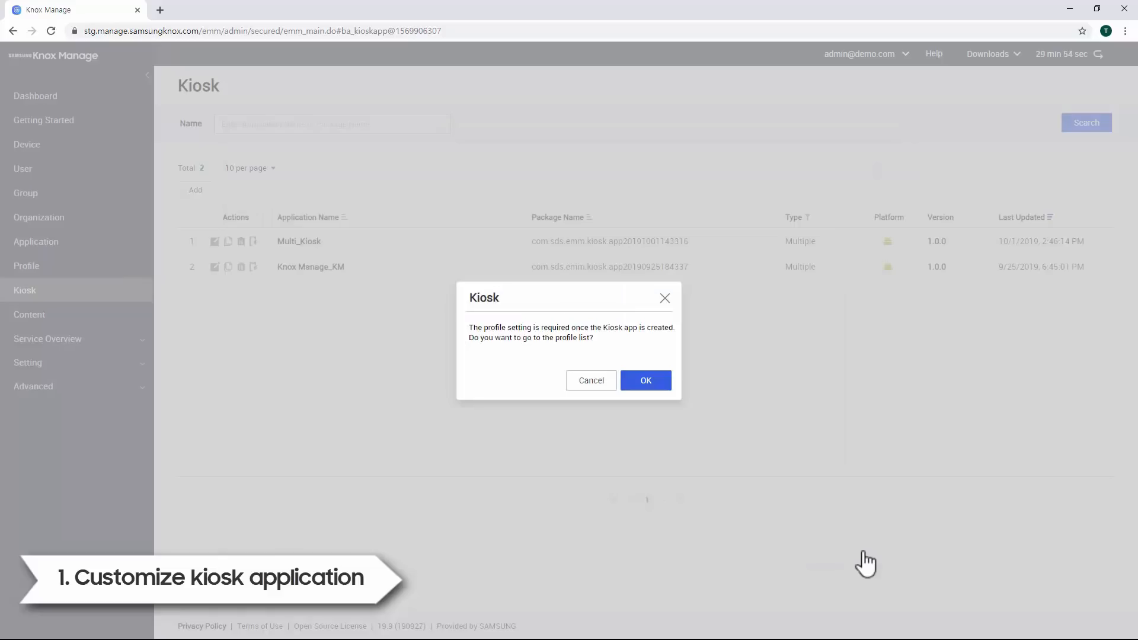
left_click(644, 381)
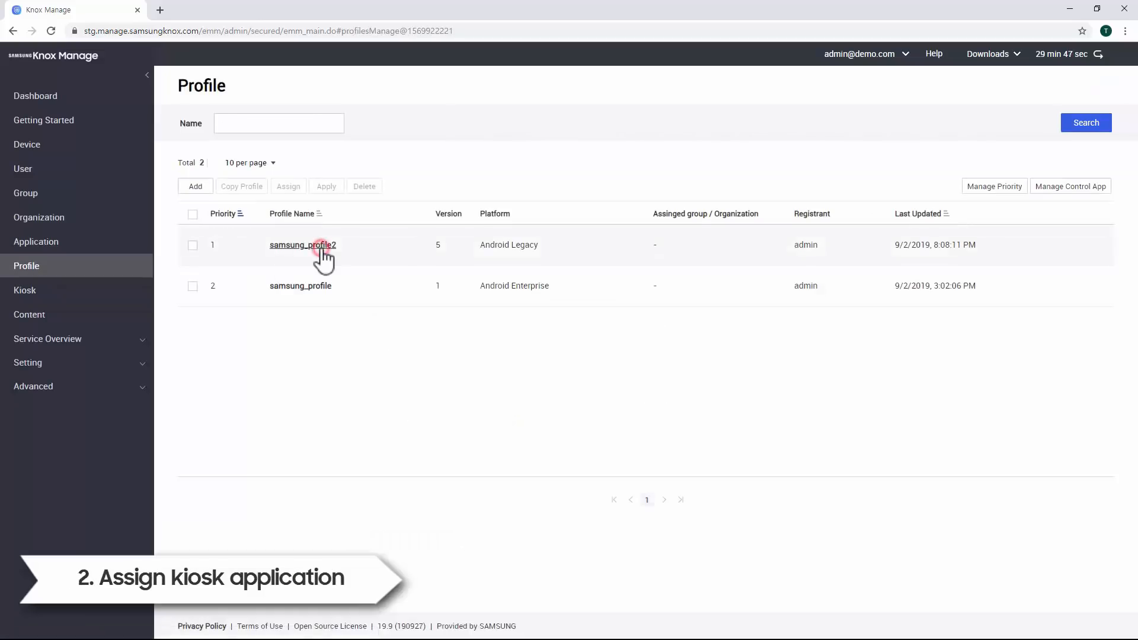
Step: Edit samsung_profile2's policies and show its Kiosk policy settings
left_click(302, 245)
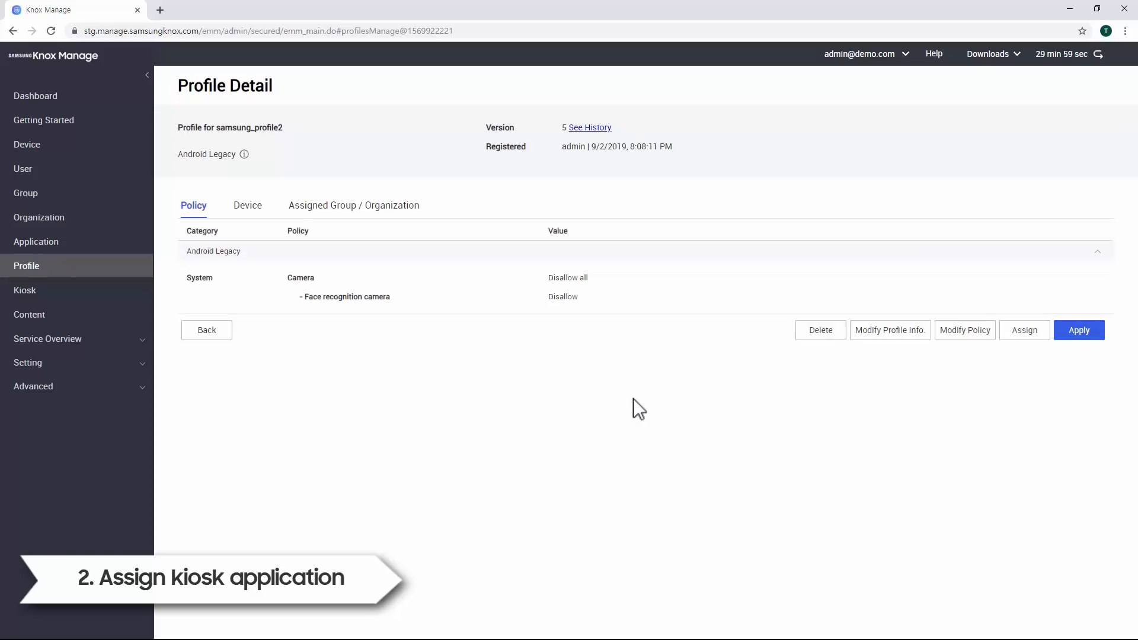
mouse_move(976, 342)
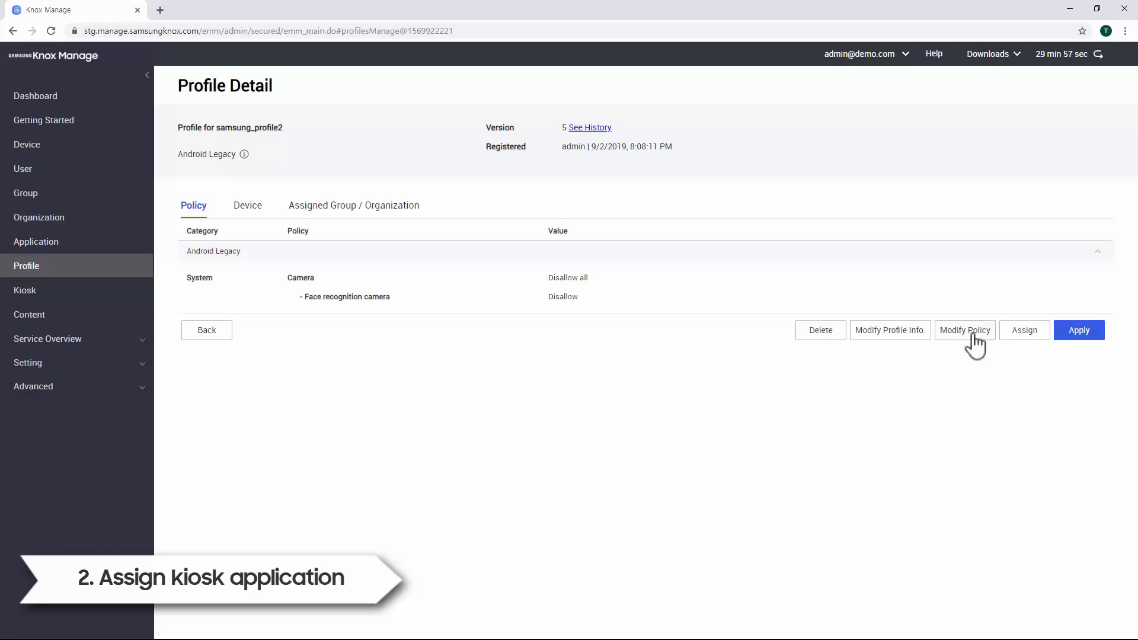
left_click(964, 329)
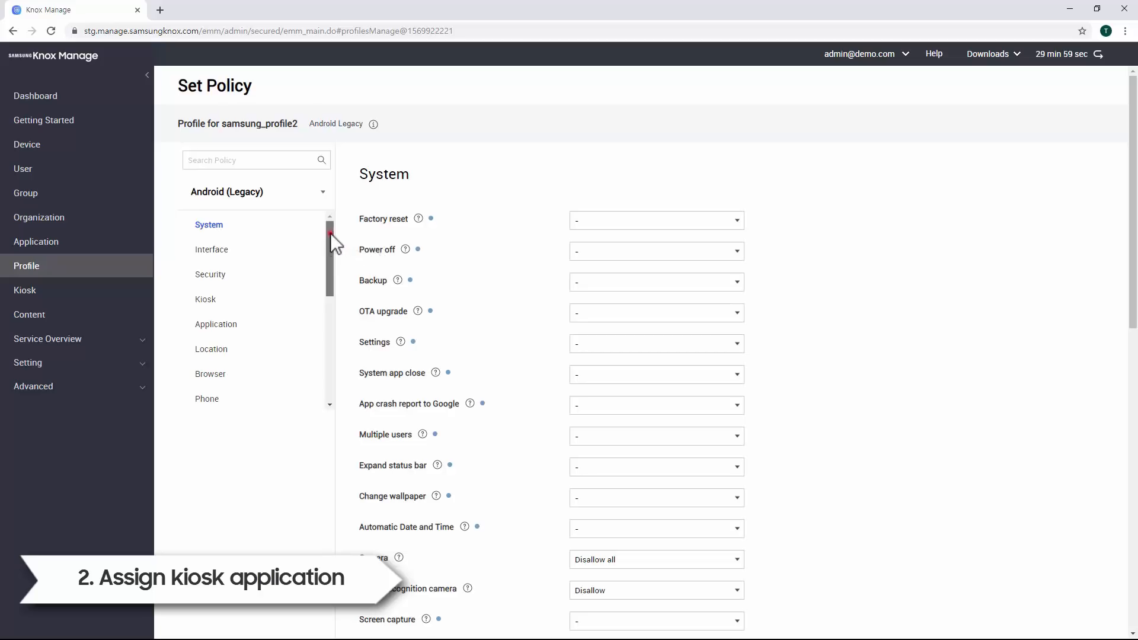
scroll("down", 3)
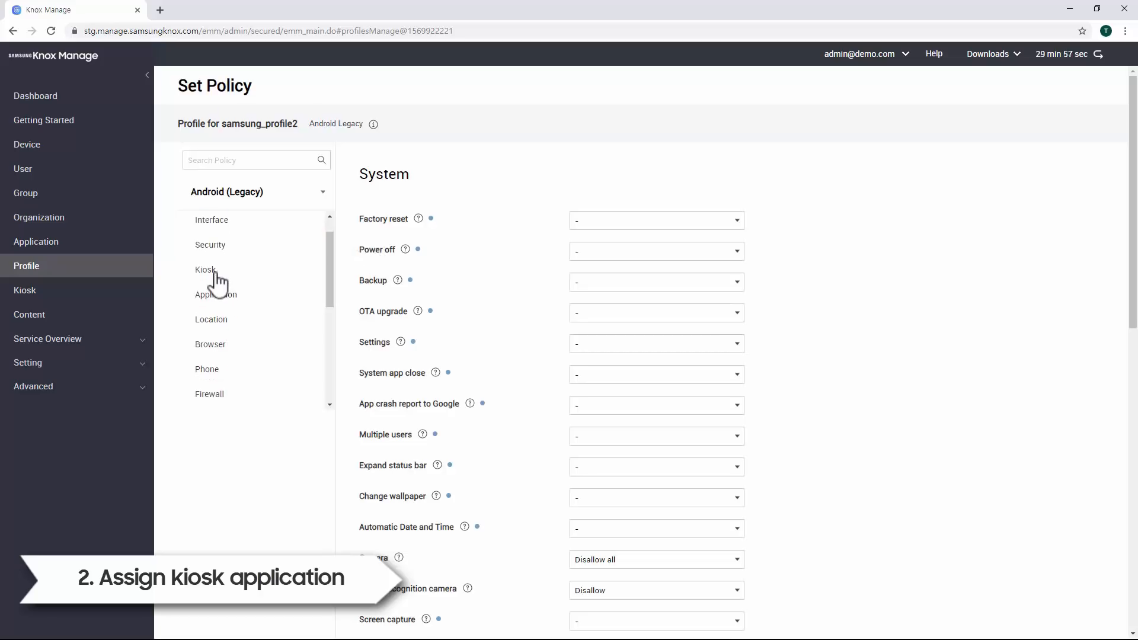
left_click(205, 269)
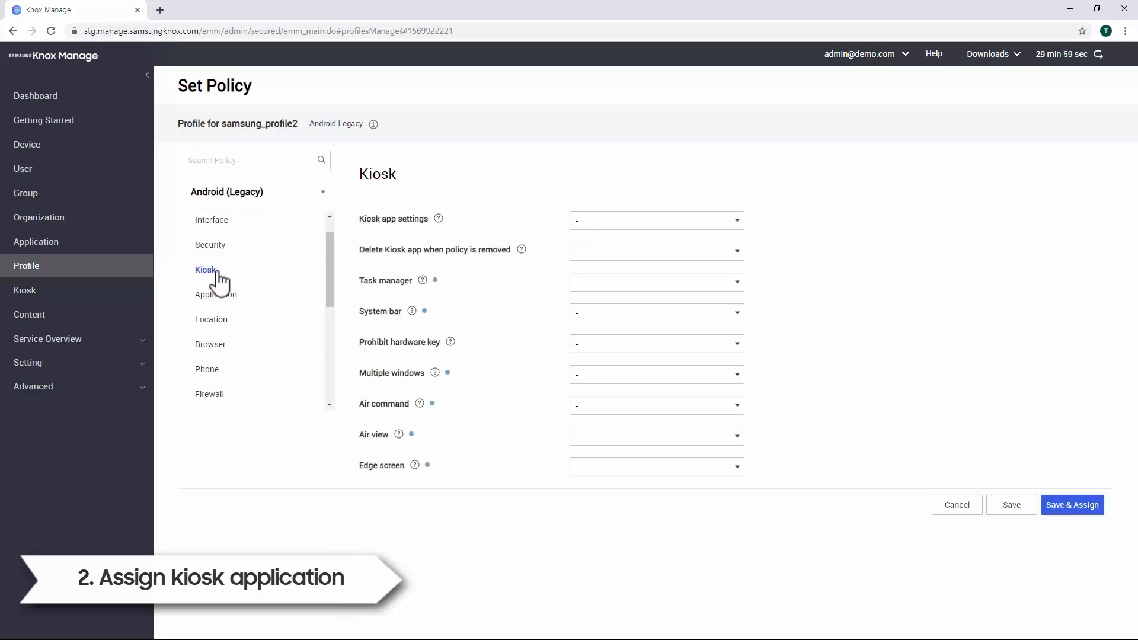
Step: Set the kiosk mode to Multi app with Multi_Kiosk as its application
left_click(653, 220)
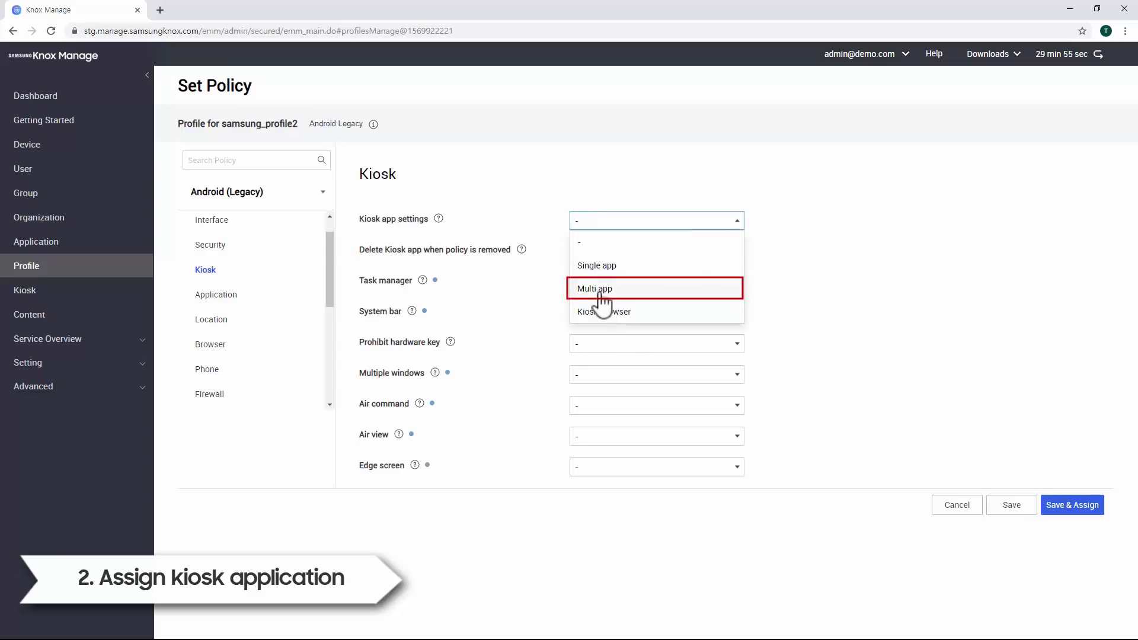
left_click(594, 288)
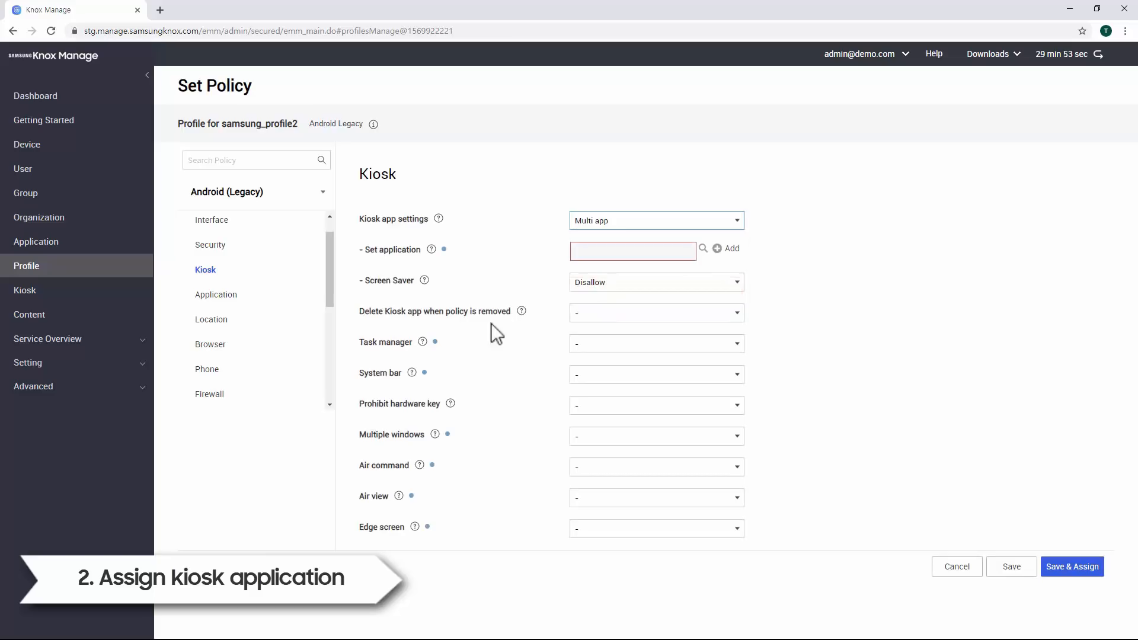
mouse_move(703, 249)
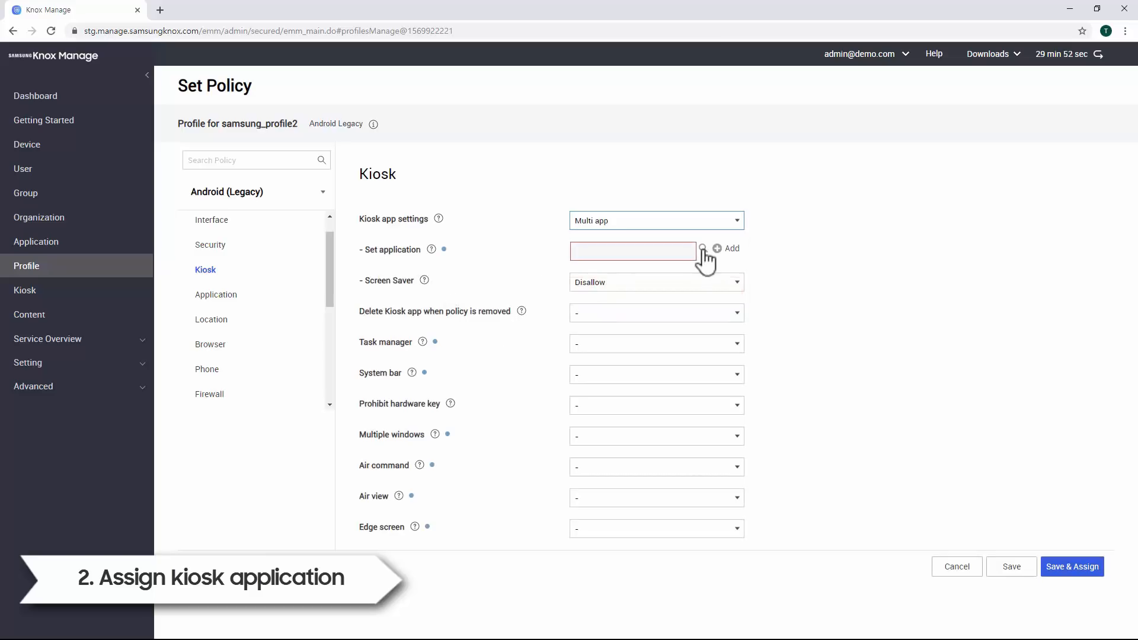
left_click(701, 249)
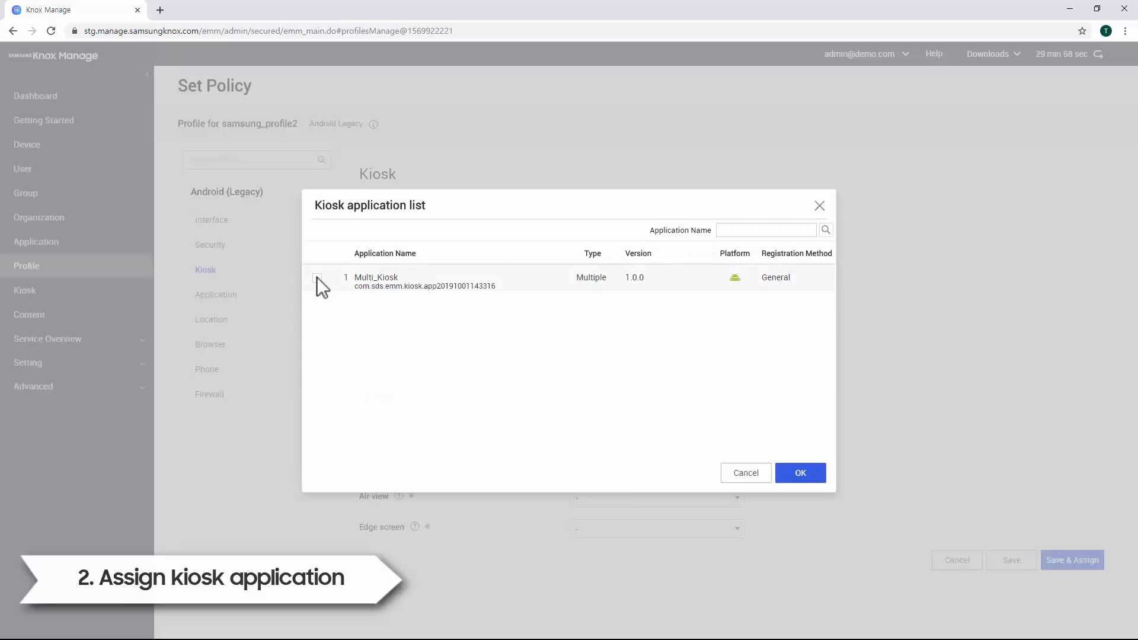
left_click(317, 278)
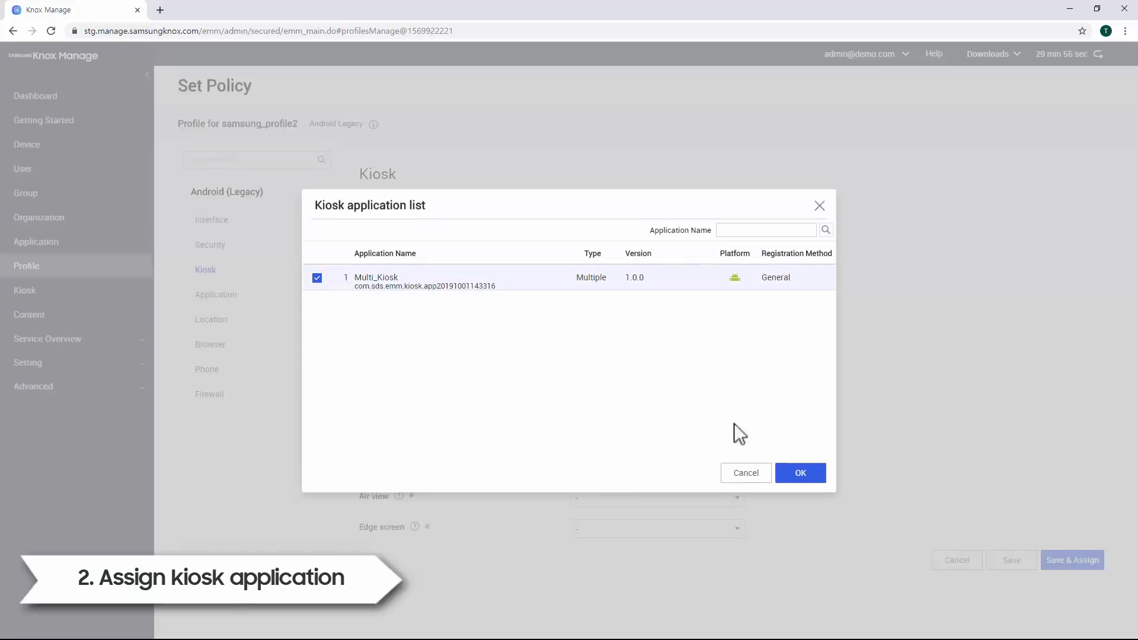
left_click(799, 473)
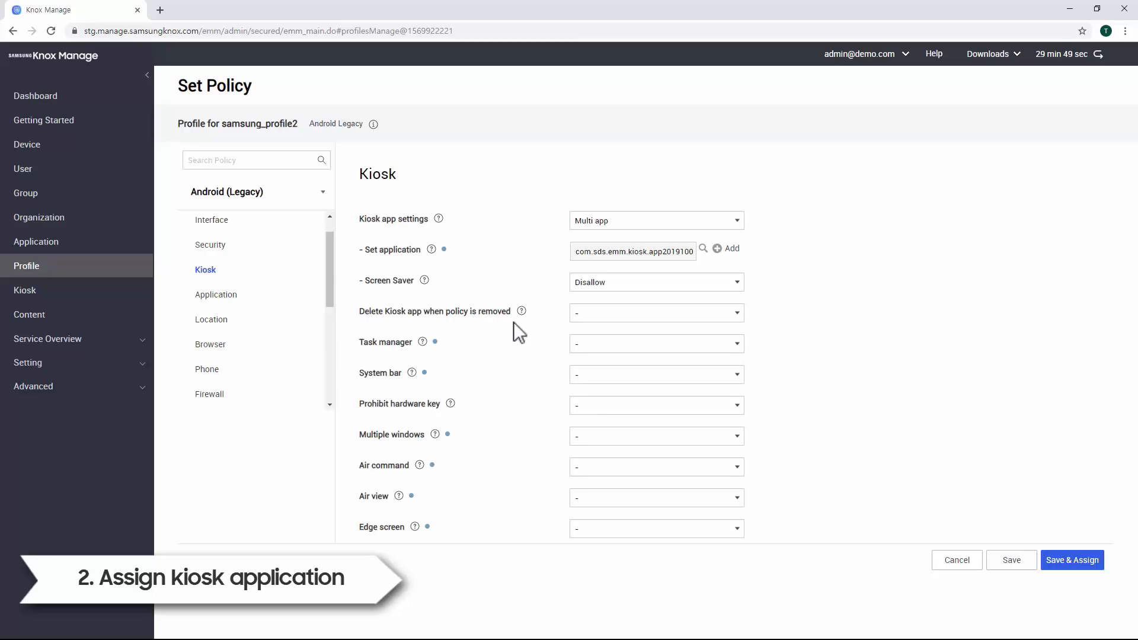
Step: Allow kiosk app deletion on policy removal, disallow the system bar, then Save & Assign
left_click(655, 313)
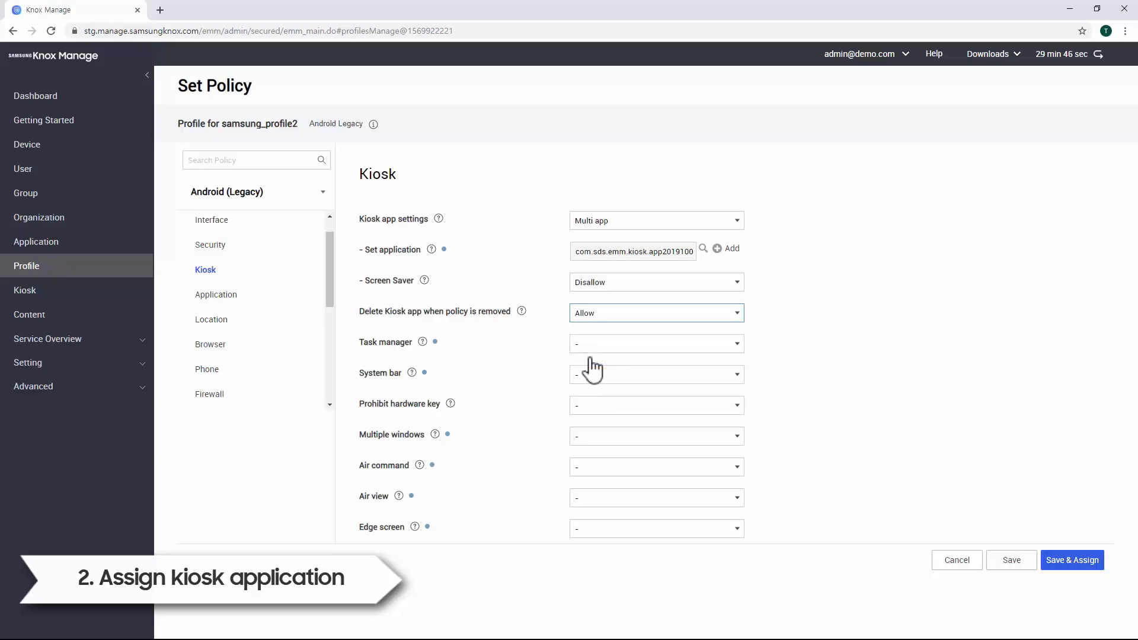
mouse_move(394, 390)
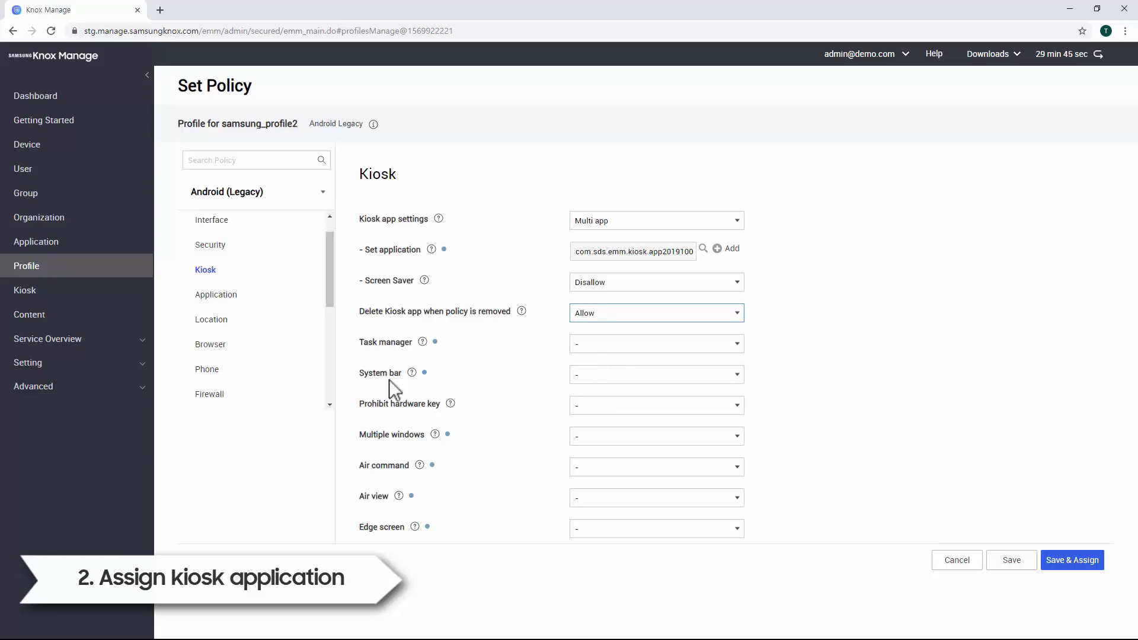
left_click(653, 374)
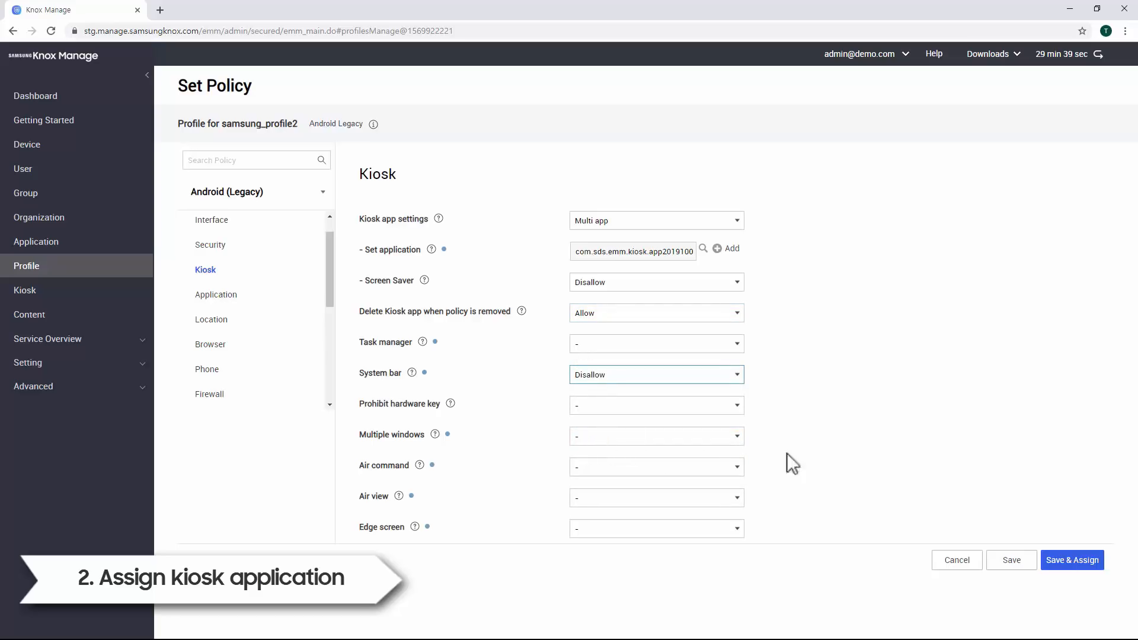
left_click(1072, 559)
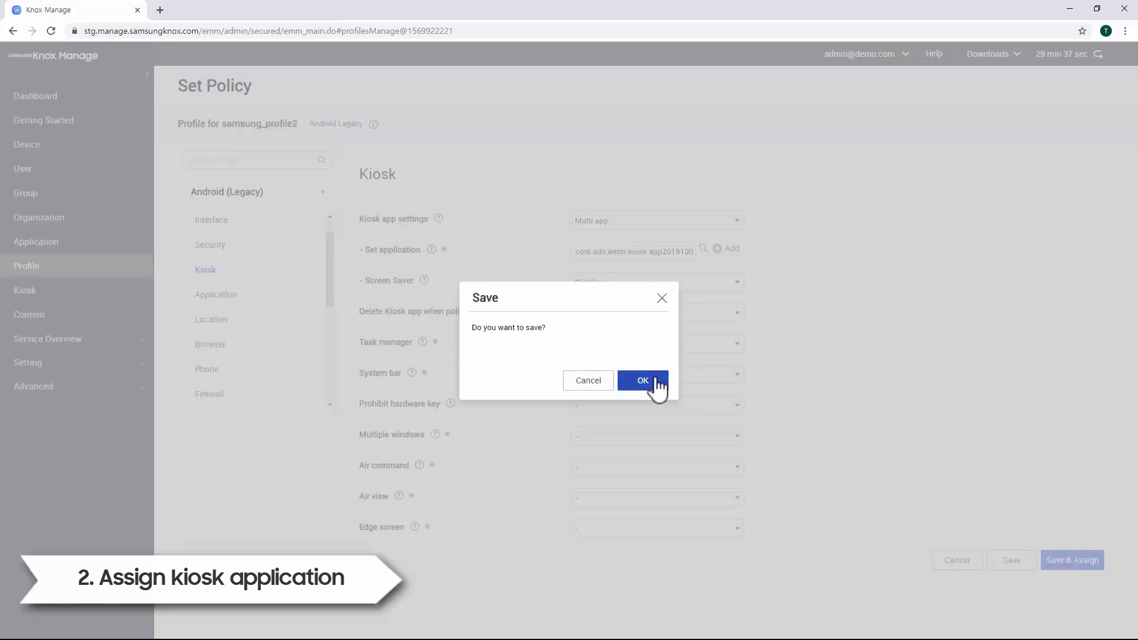
left_click(641, 381)
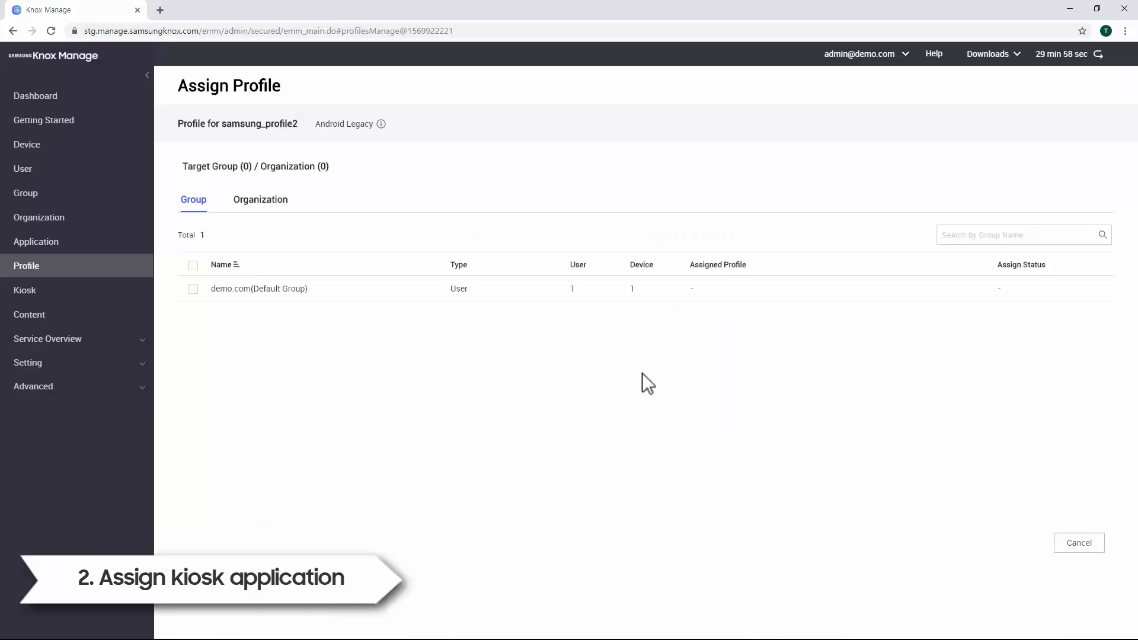
Step: Assign and apply samsung_profile2 to demo.com(Default Group), confirming the Apply Profile dialog
left_click(192, 288)
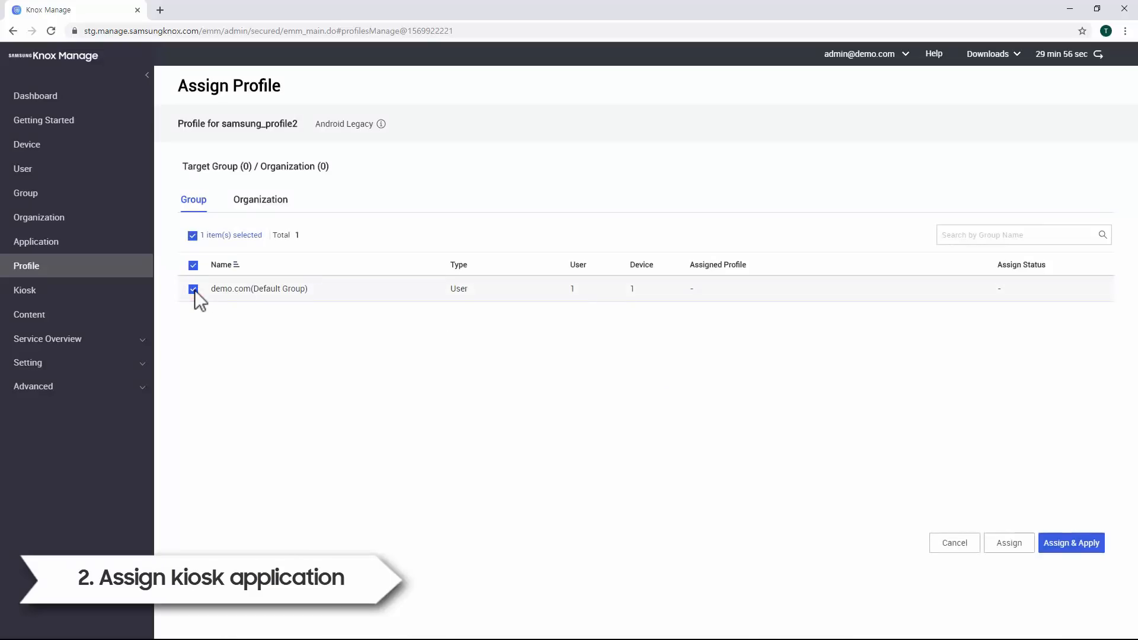
left_click(1070, 543)
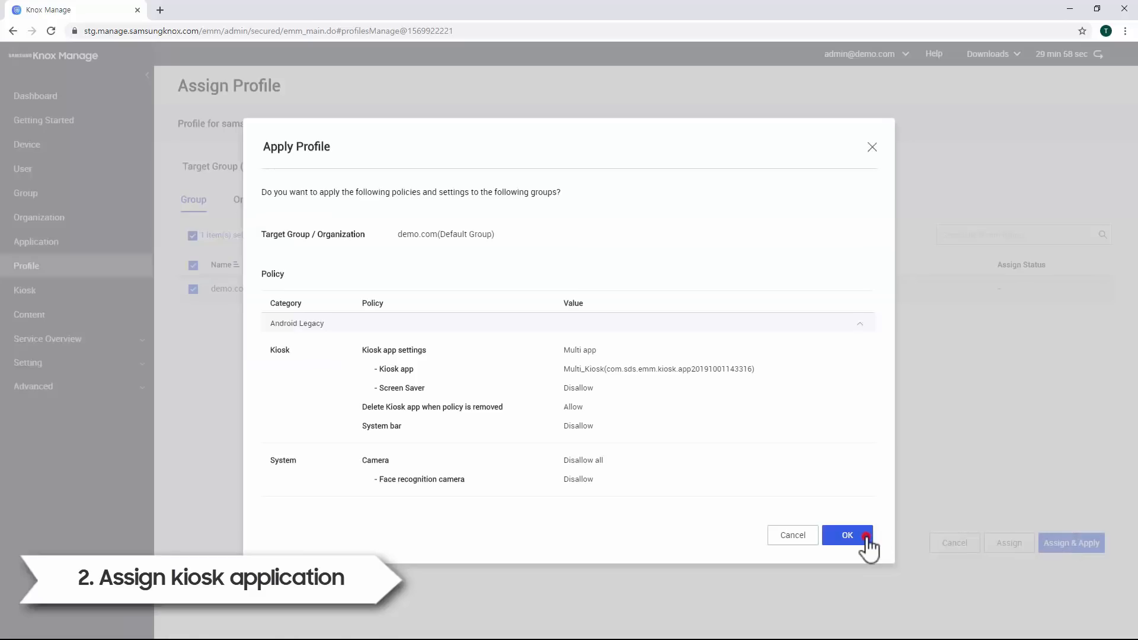
left_click(847, 535)
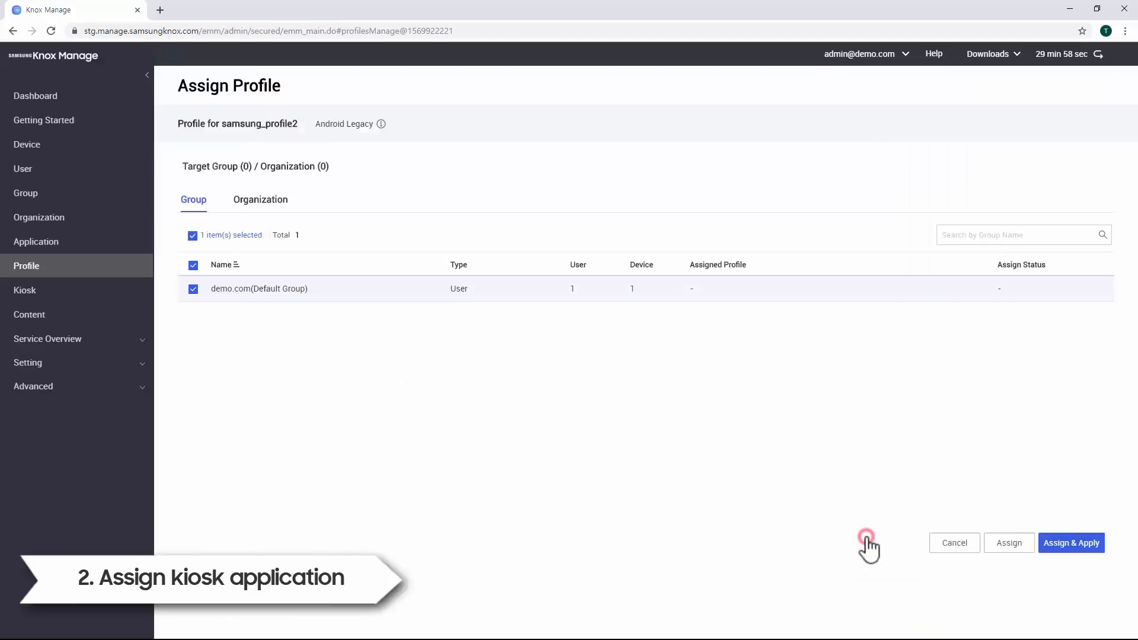
left_click(1071, 543)
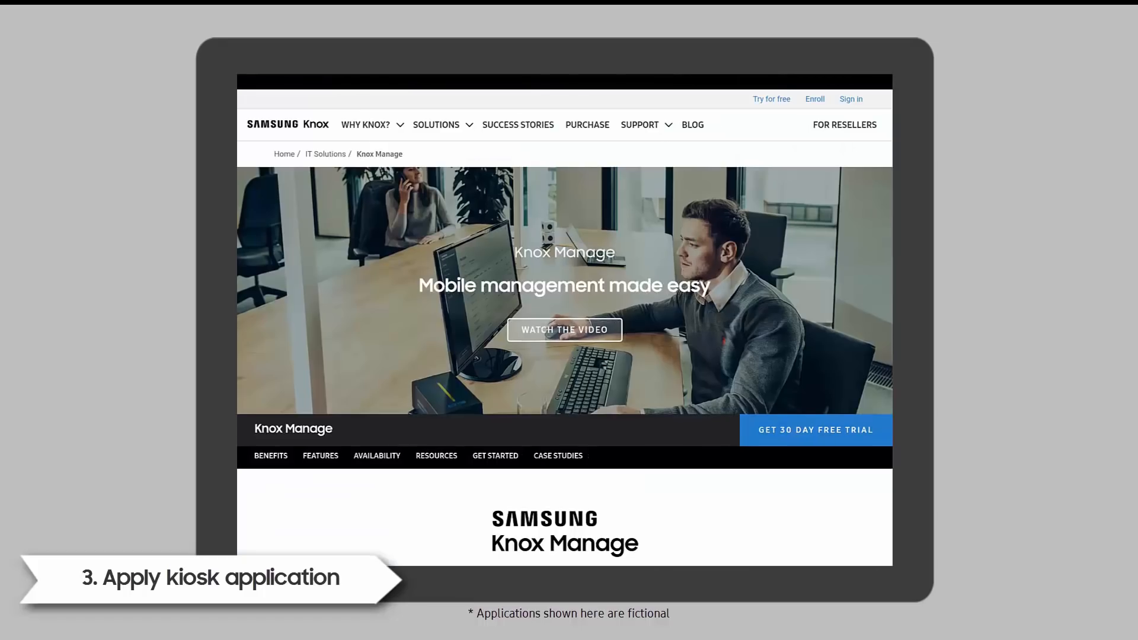
Step: Scroll the tablet to the kiosk launcher showing Phone, Good Taxi, Good Bank and Good Depot
scroll("down", 3)
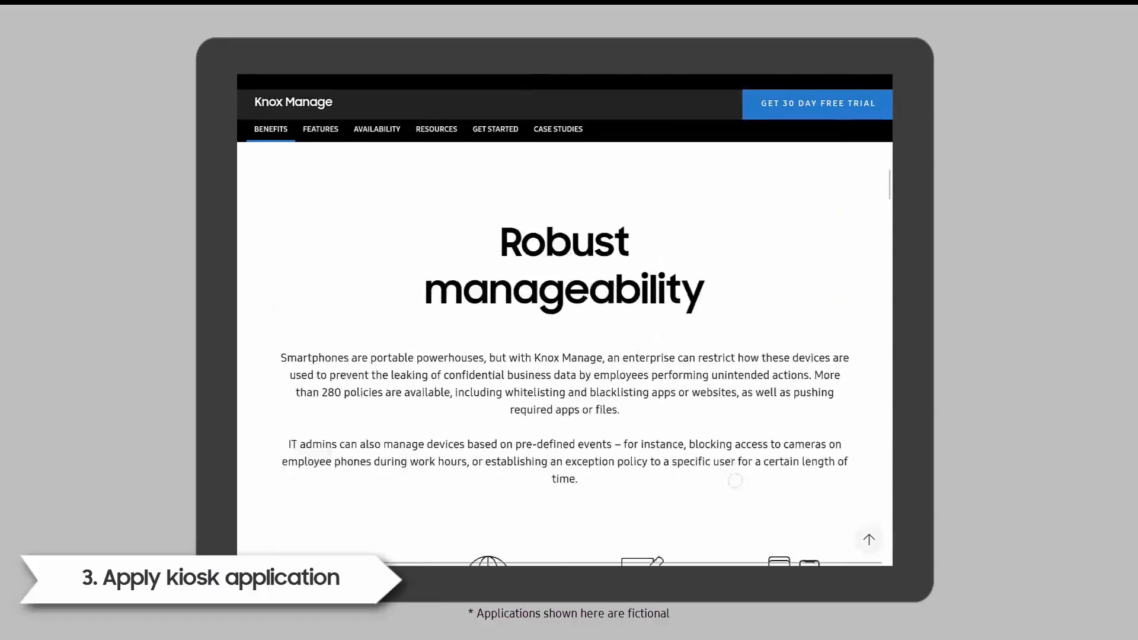
scroll("down", 3)
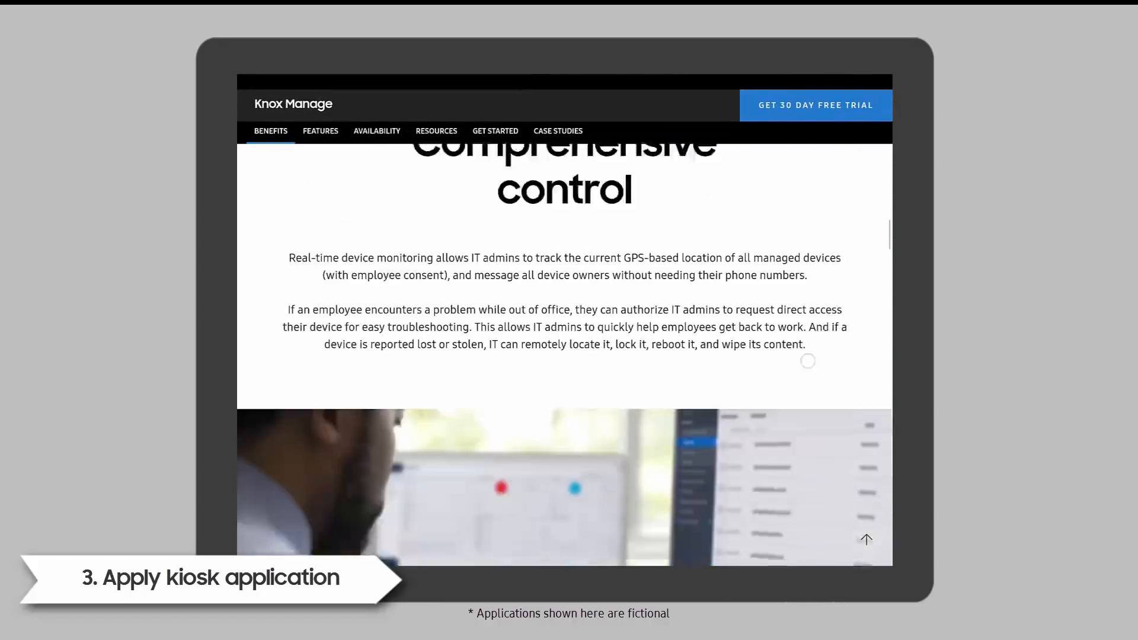
scroll("down", 3)
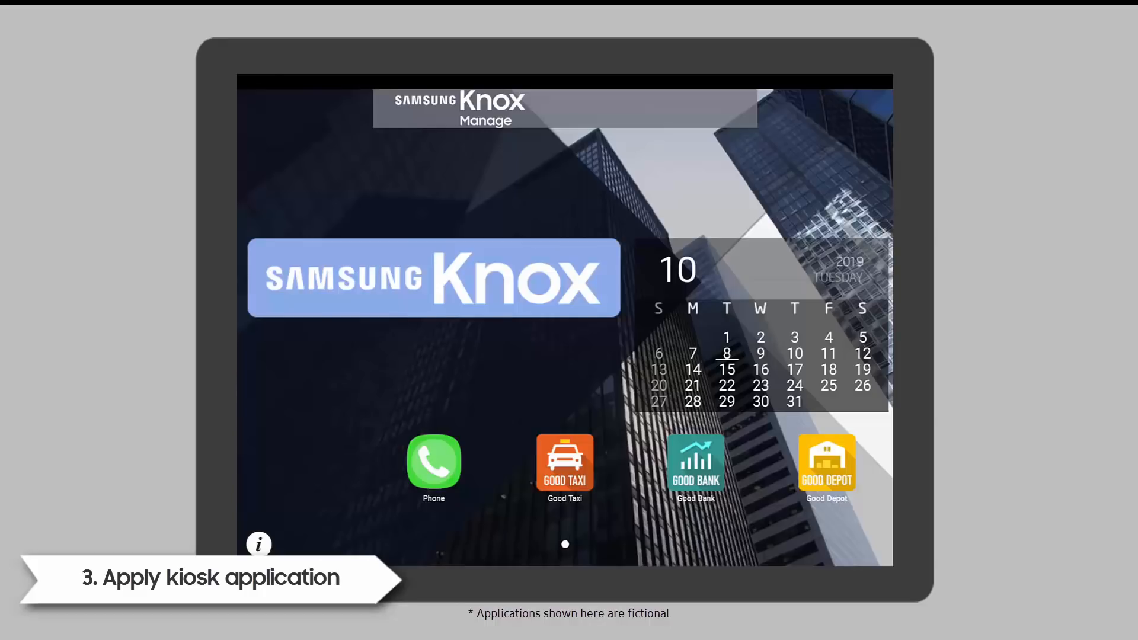
Step: Launch Good Bank from the kiosk and view its market chart by year, then by day
left_click(694, 462)
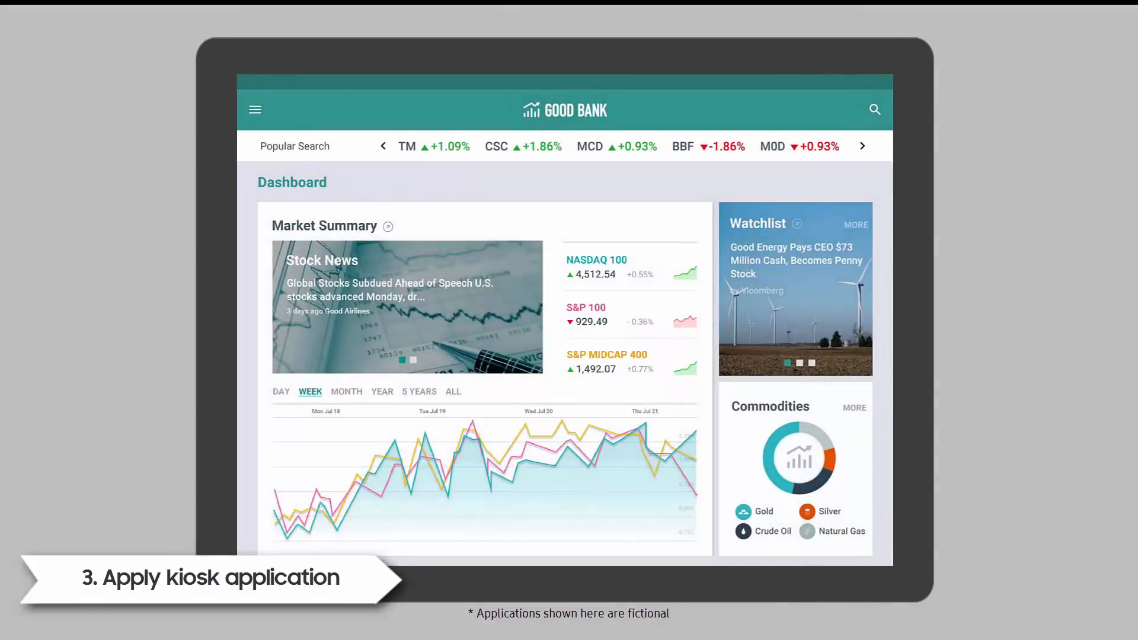
left_click(382, 392)
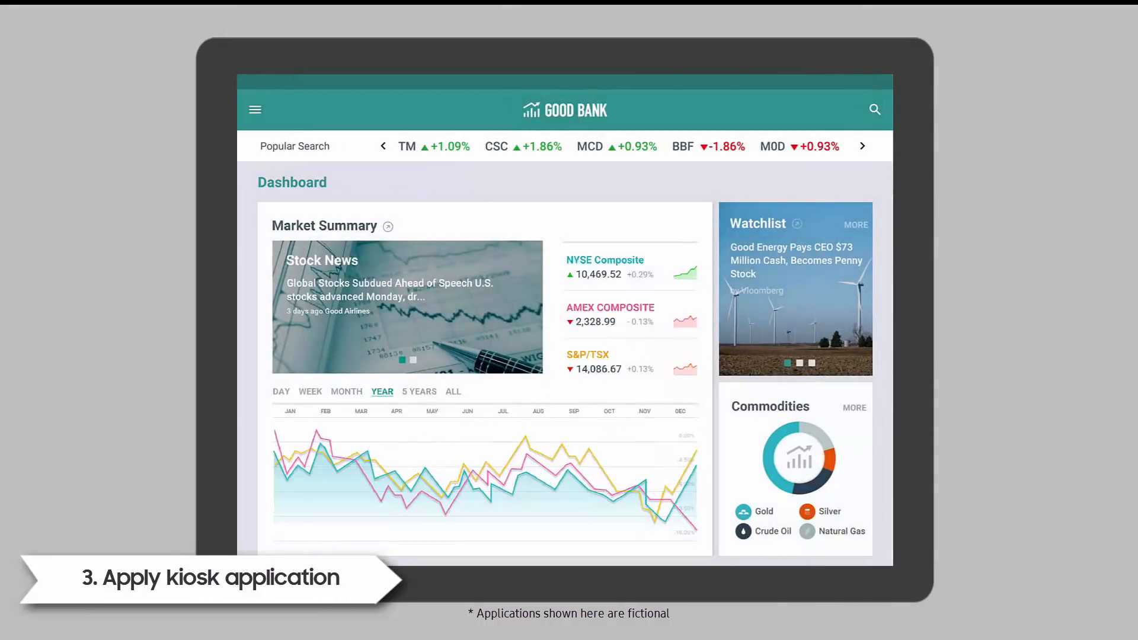
left_click(281, 392)
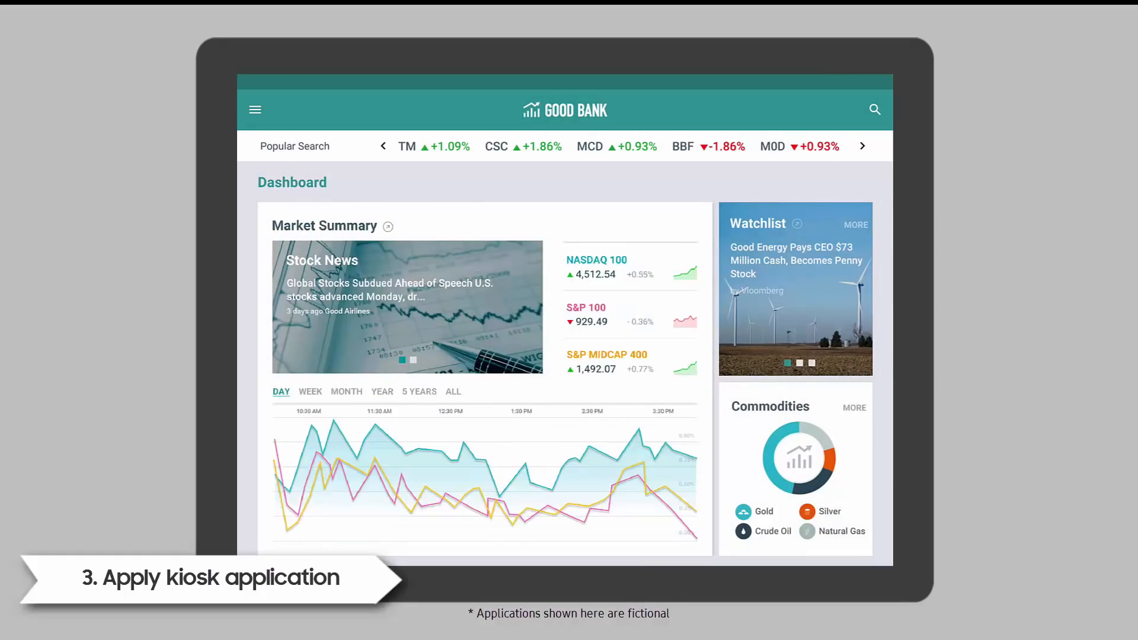